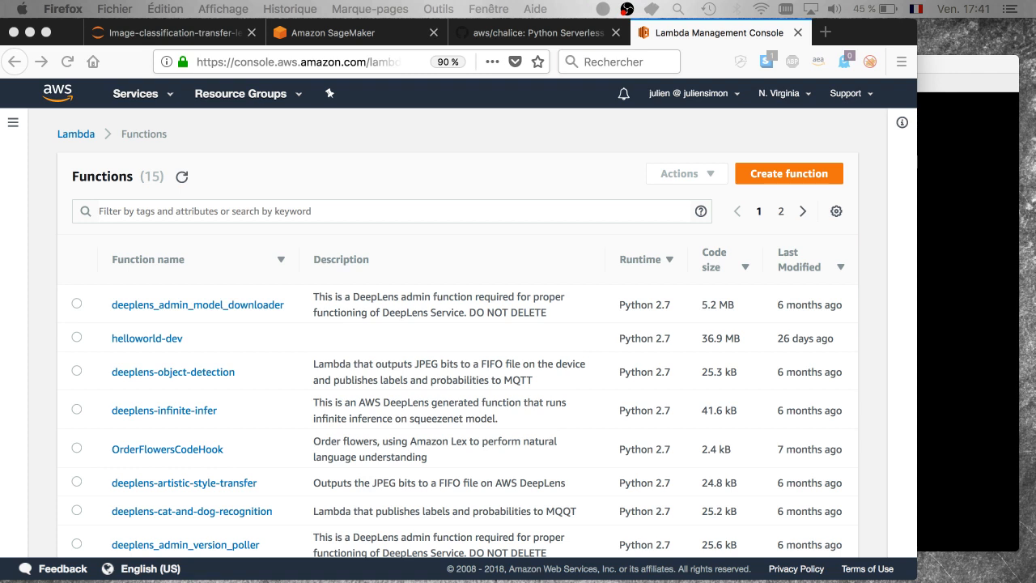
pyautogui.moveTo(670, 524)
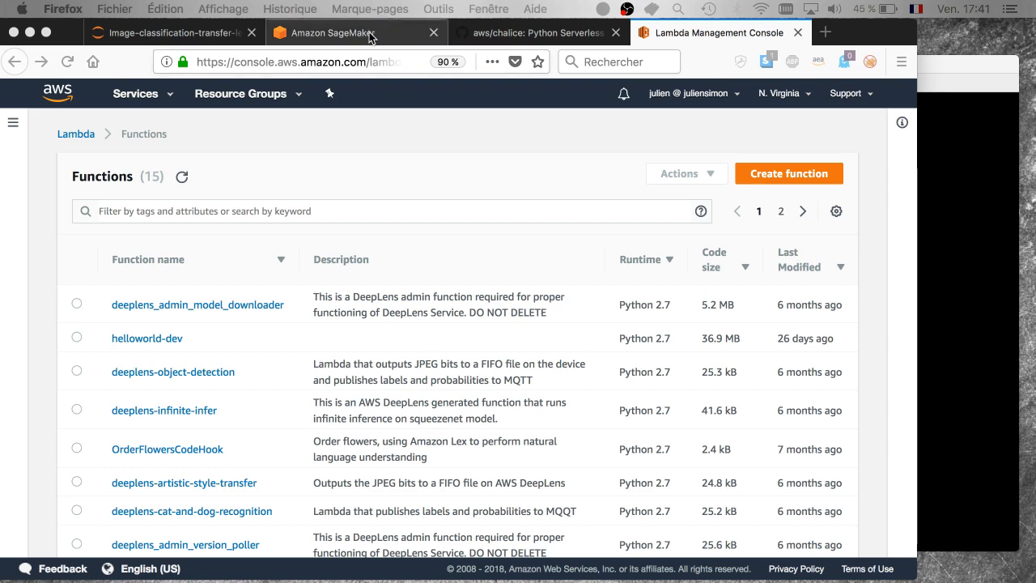
# - Show the SageMaker Endpoints list with the in-service image-classification endpoint
pyautogui.click(332, 32)
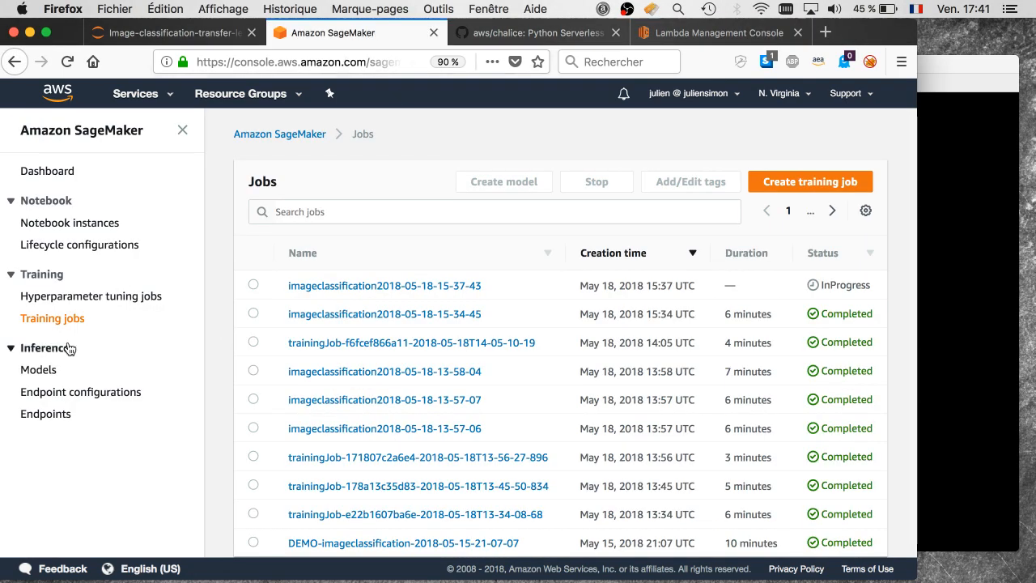
pyautogui.click(45, 414)
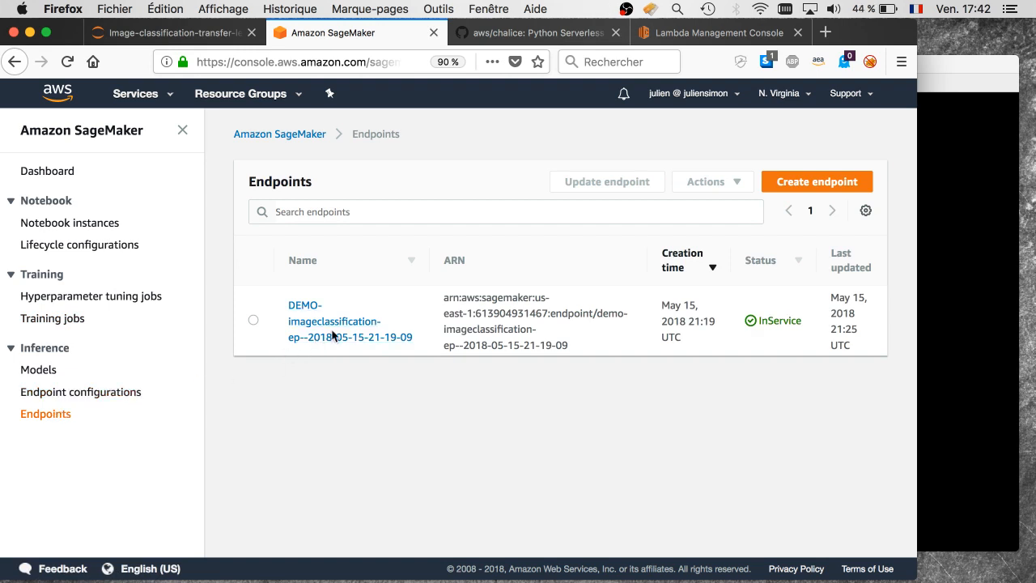
# - View the DEMO-imageclassification endpoint's details, then bring up the transfer-learning notebook
pyautogui.click(334, 320)
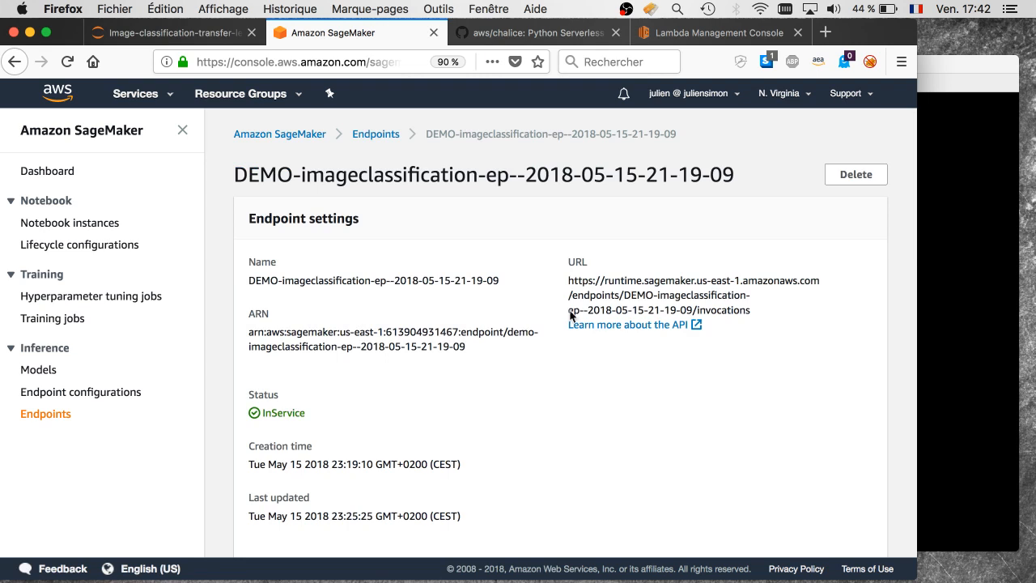
pyautogui.moveTo(505, 283)
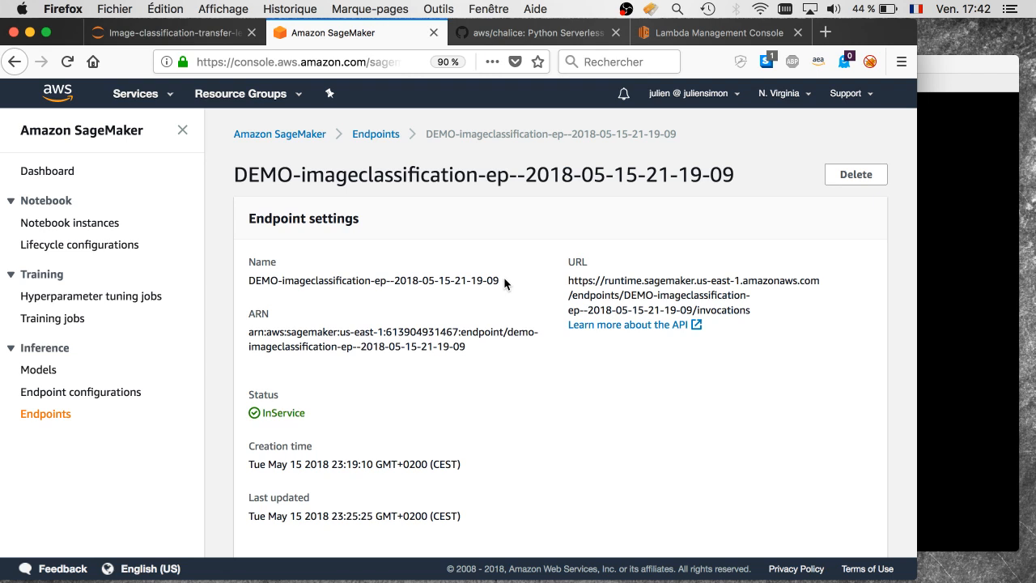
pyautogui.moveTo(539, 287)
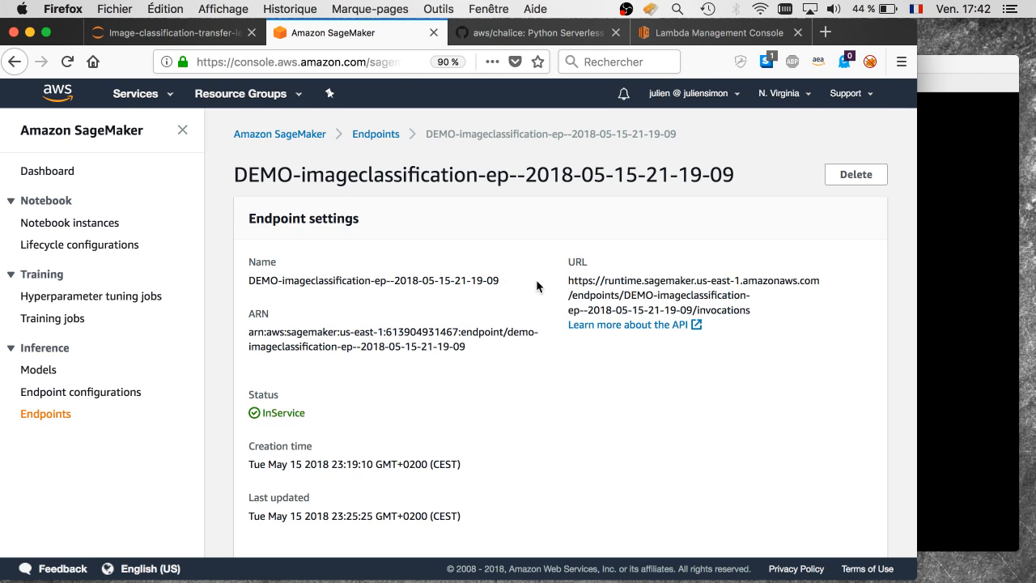
pyautogui.moveTo(551, 291)
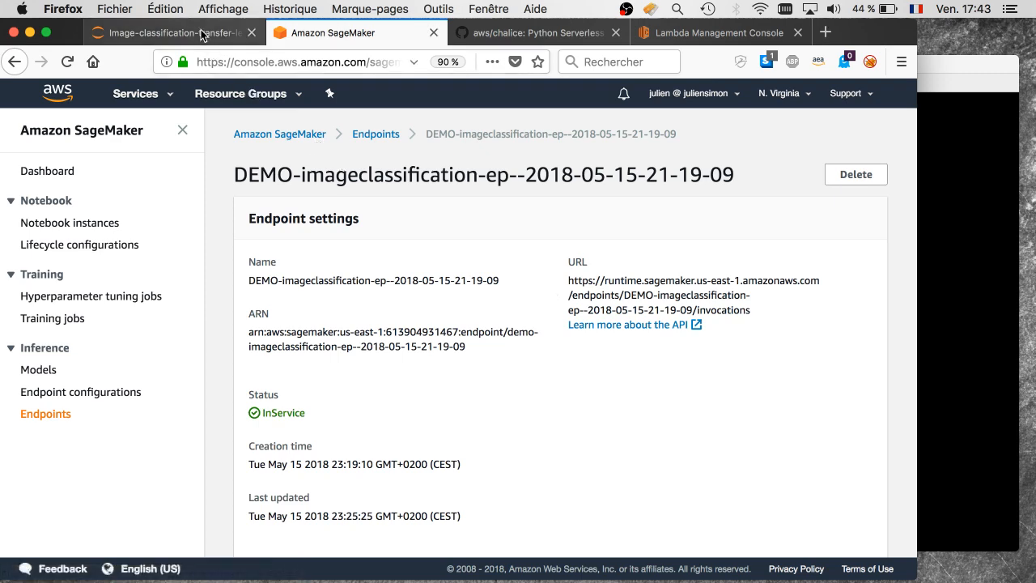
pyautogui.click(170, 32)
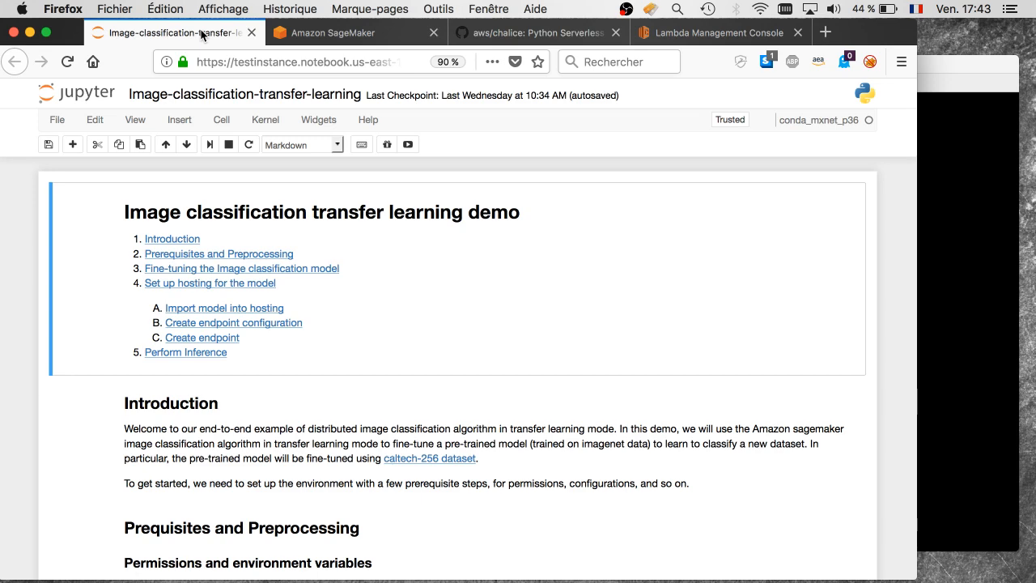
pyautogui.click(332, 32)
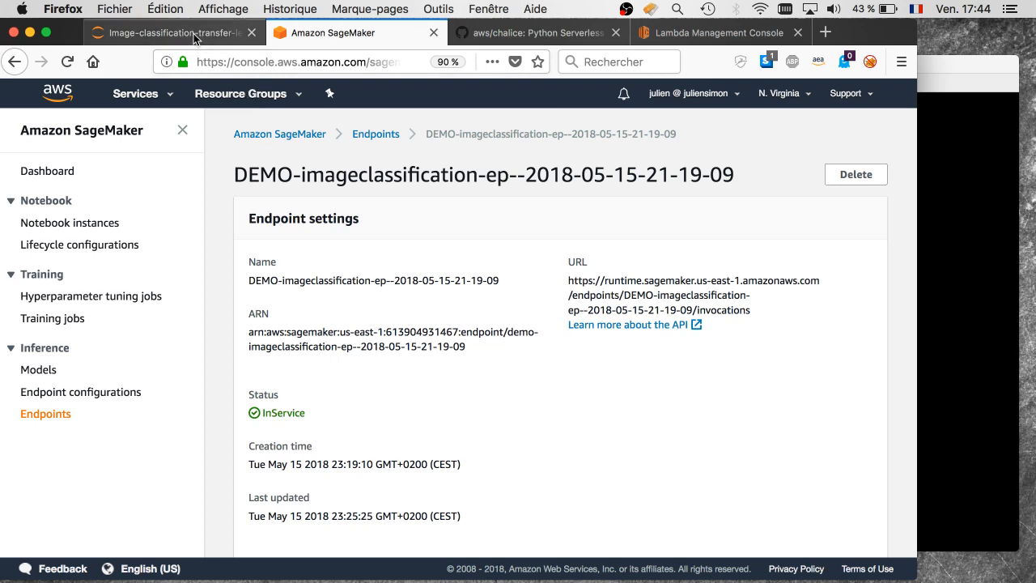
pyautogui.click(170, 32)
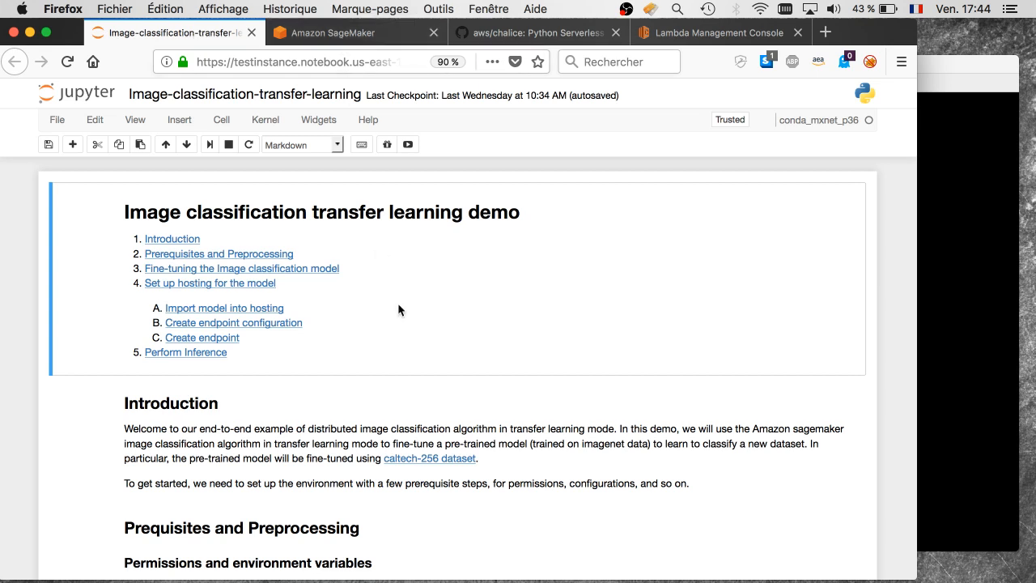
pyautogui.moveTo(524, 73)
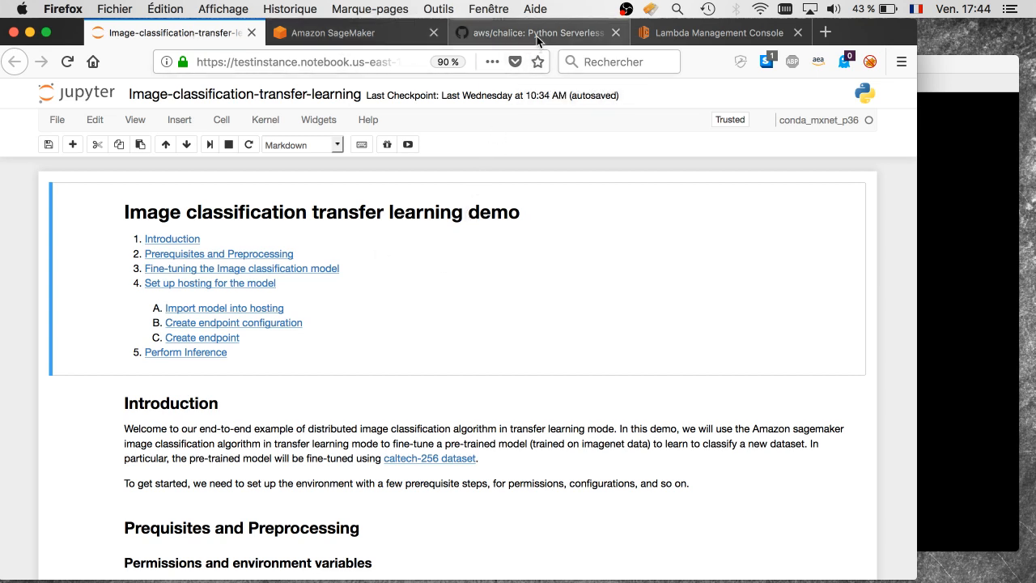
# - List the predictor directory's files and load app.py in vi
pyautogui.click(534, 33)
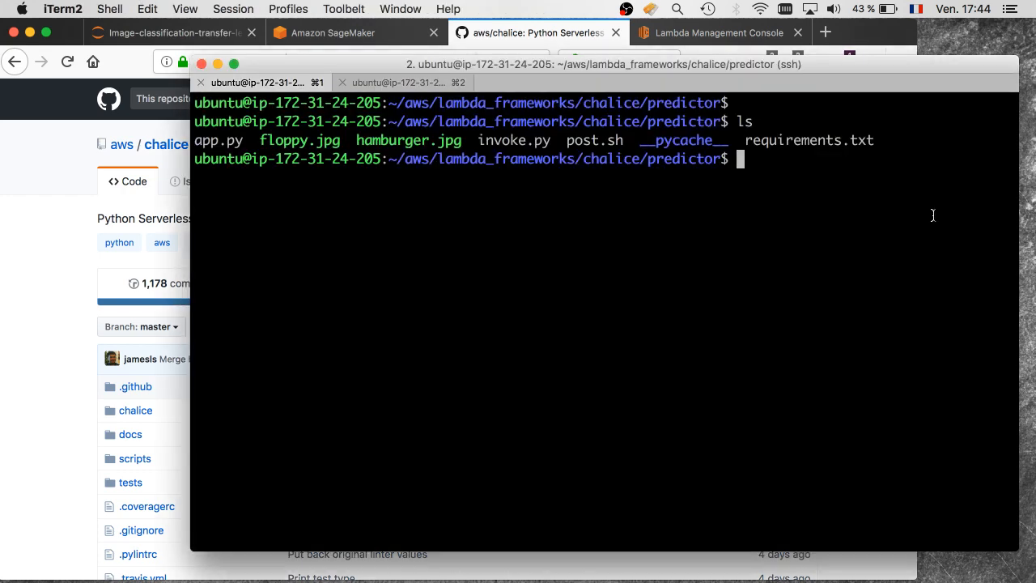
pyautogui.write('ls')
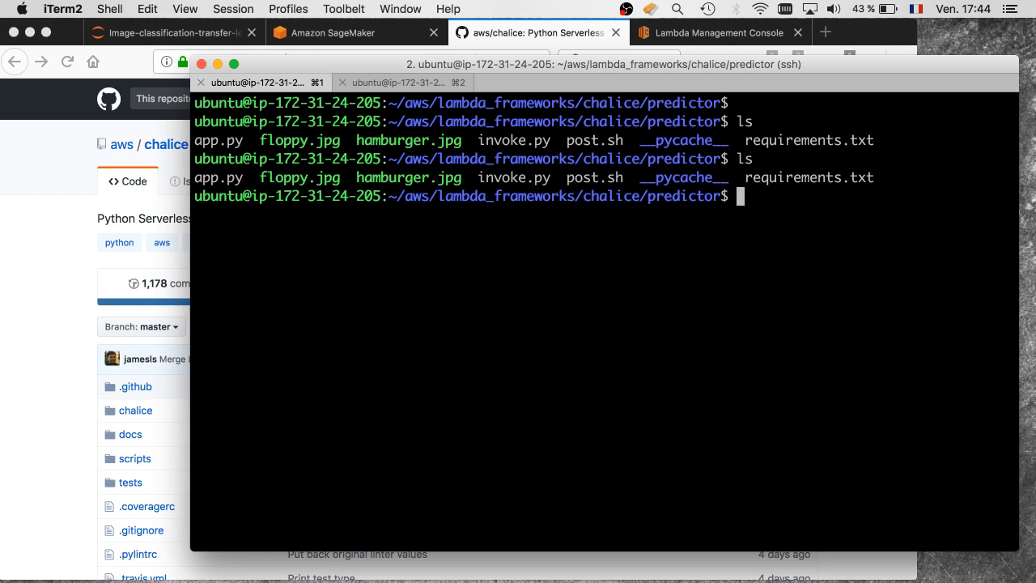
pyautogui.write('vi app.py')
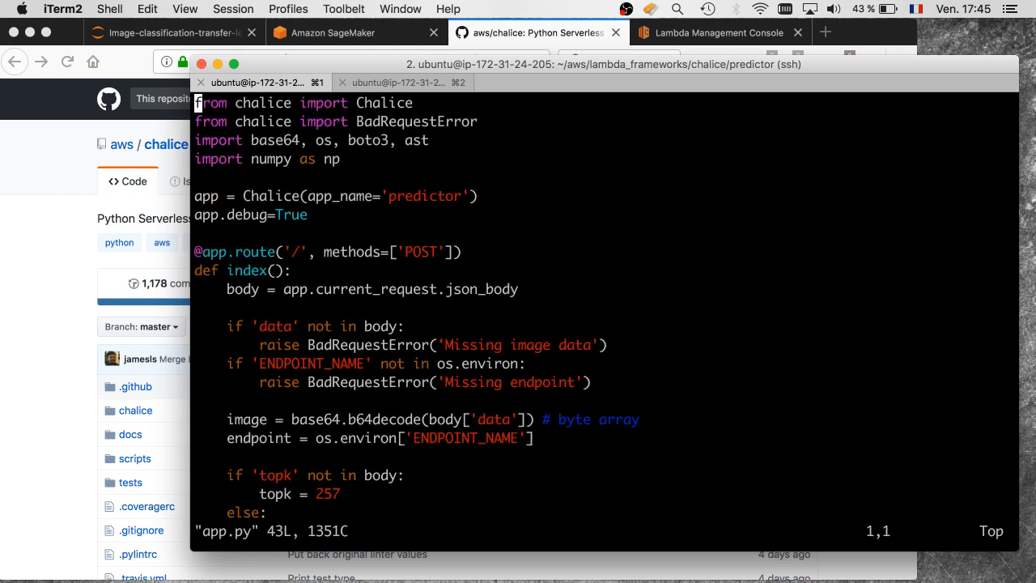
# - Turn on vi line numbering with :set nu for app.py
pyautogui.write(':set nu')
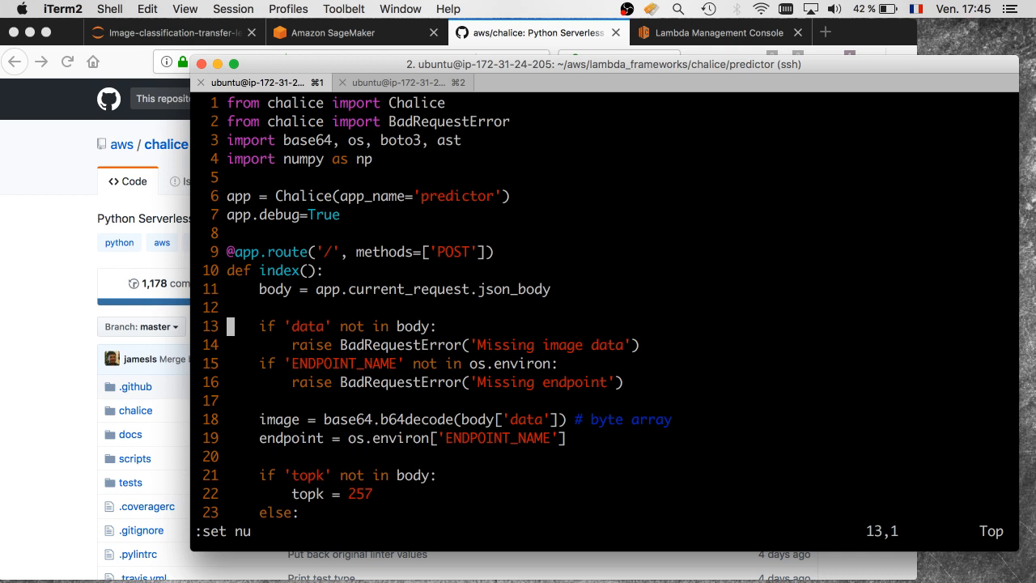
pyautogui.press('Down')
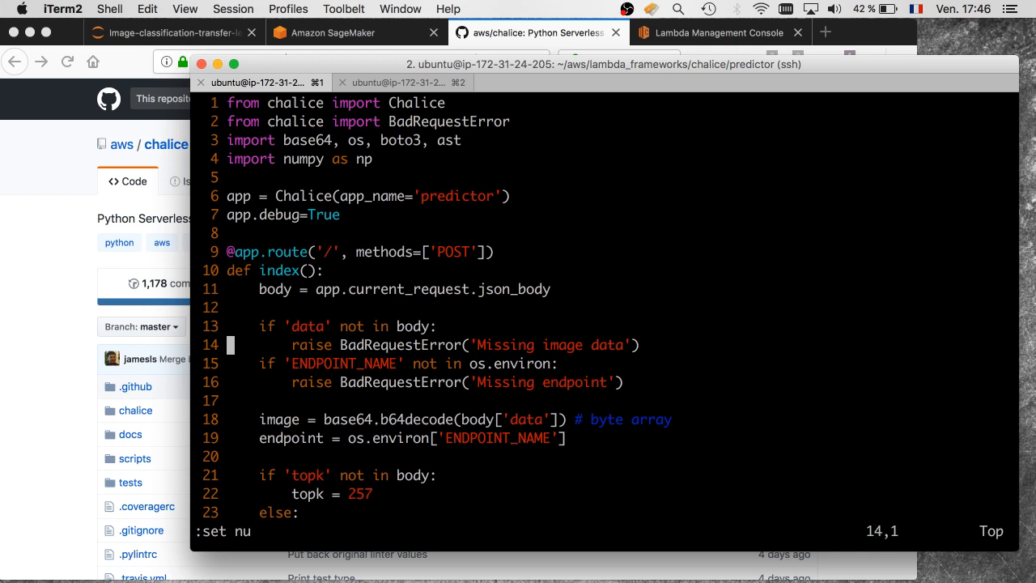
pyautogui.press('Down')
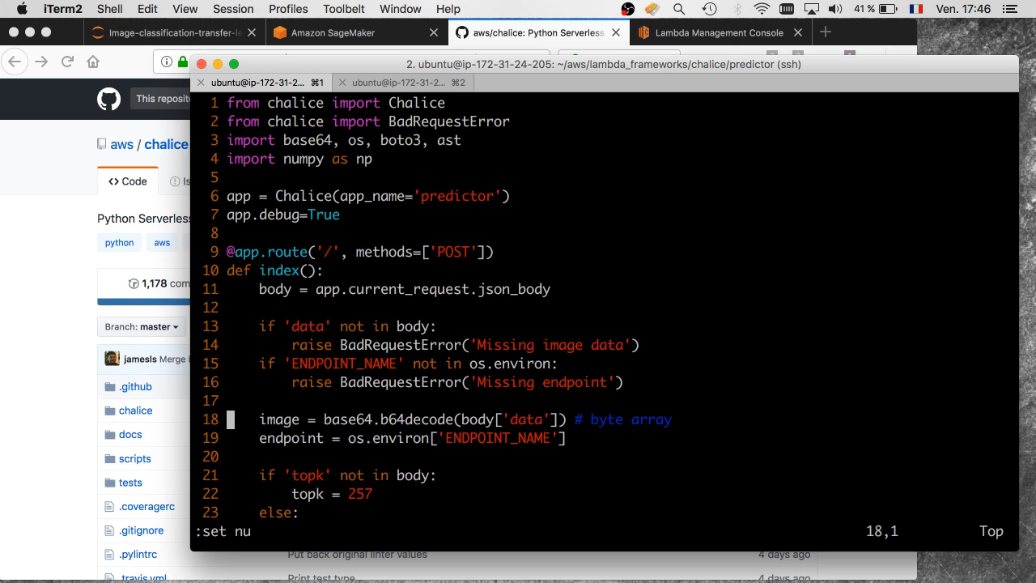
pyautogui.press('Down')
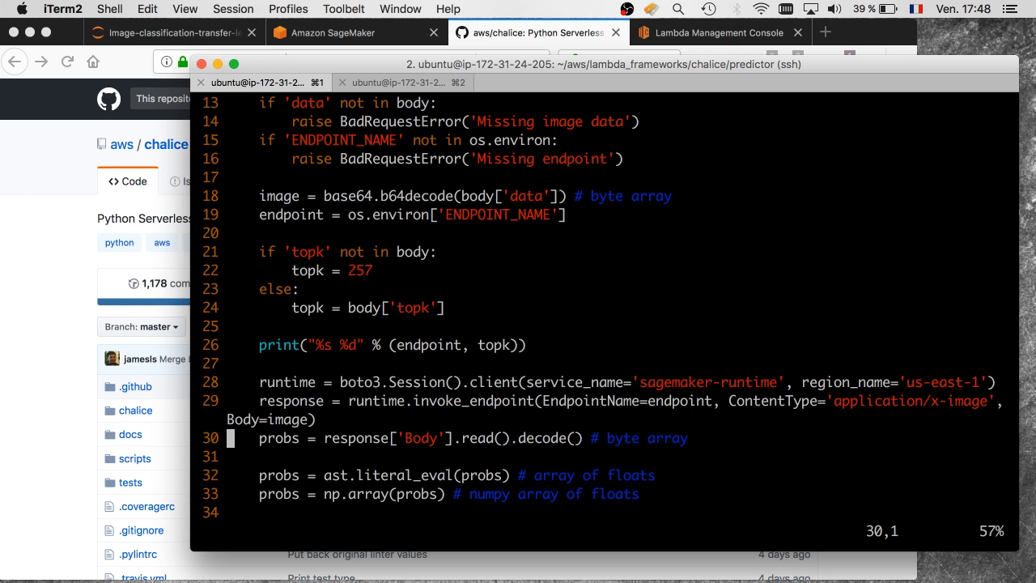
pyautogui.moveTo(943, 246)
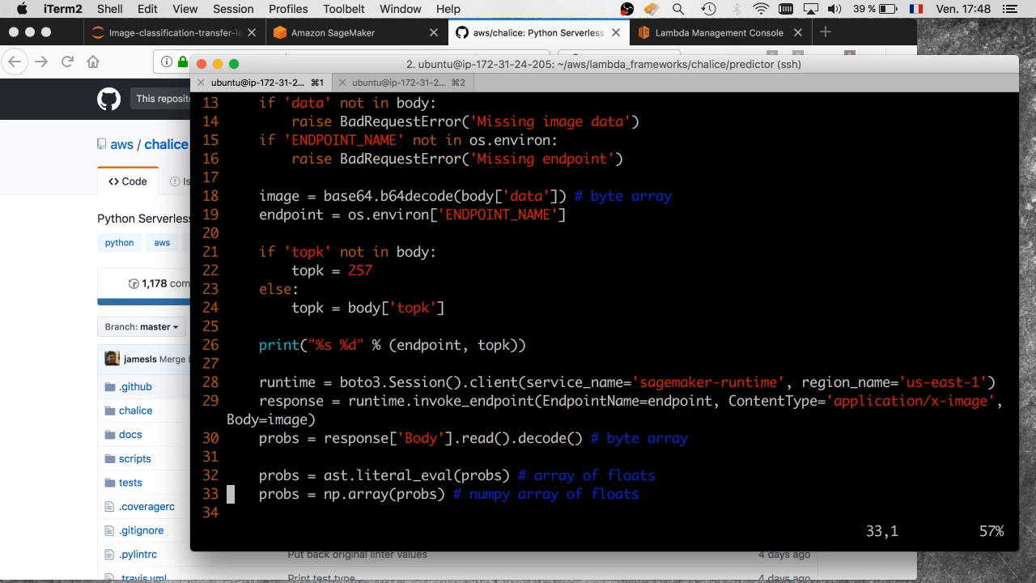
pyautogui.press('Down')
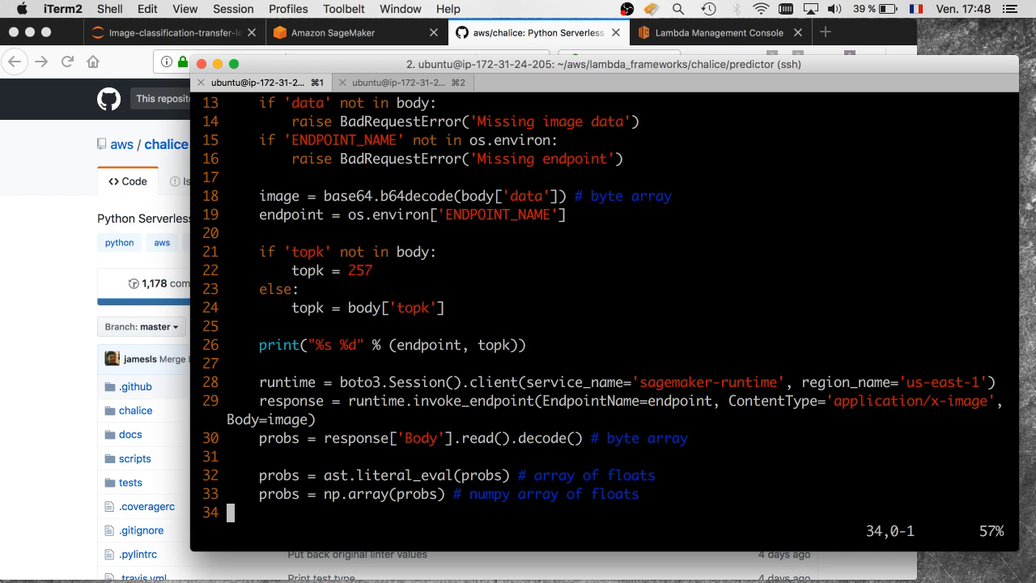
# - Quit vi, returning to the shell in ~/aws/lambda_frameworks/chalice/predictor
pyautogui.scroll(-3)
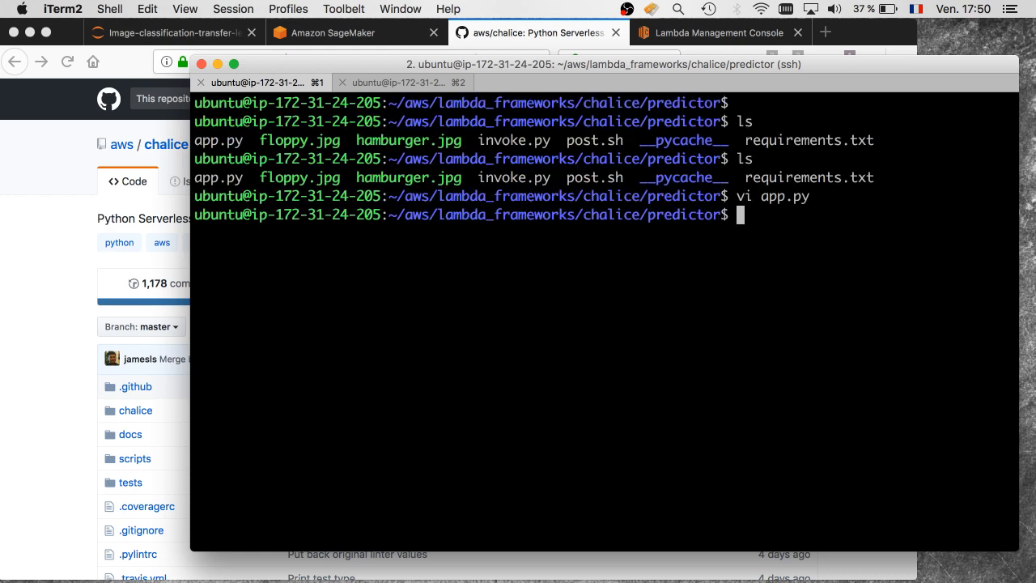
# - List hidden files, enter .chalice and list config.json, deployed, deployments and policy-dev.json
pyautogui.write('ls')
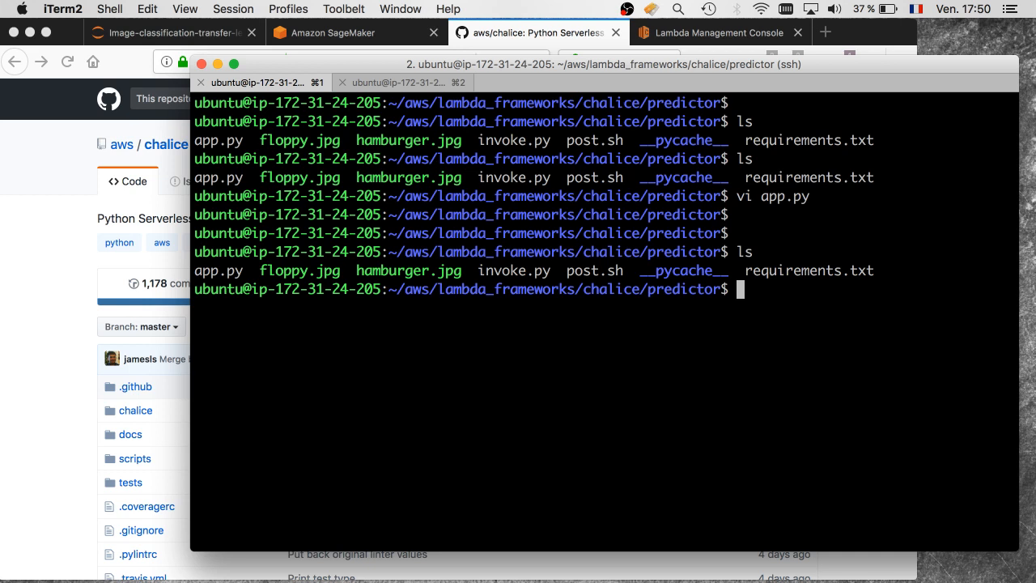
pyautogui.write('cd')
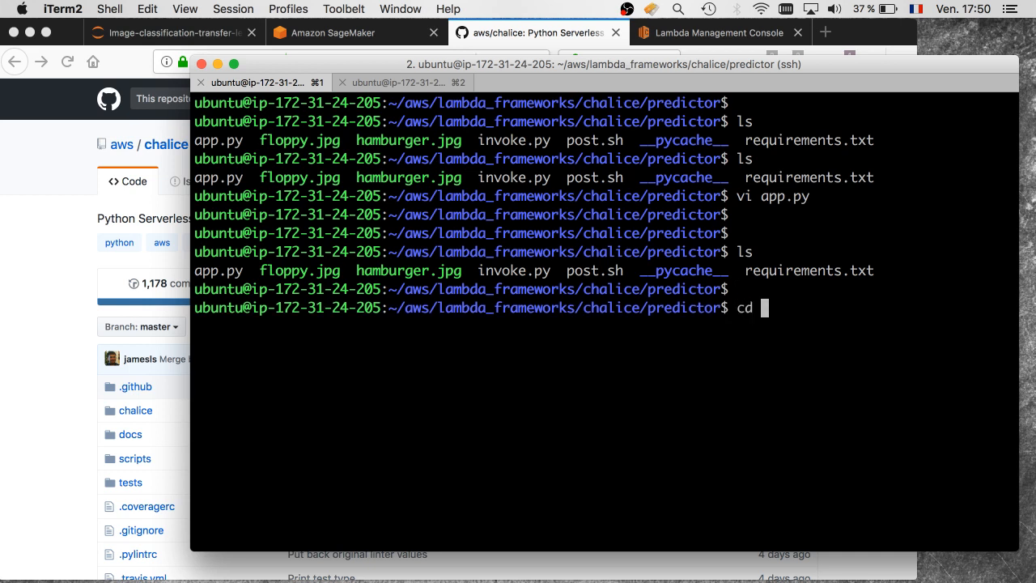
pyautogui.write('.co')
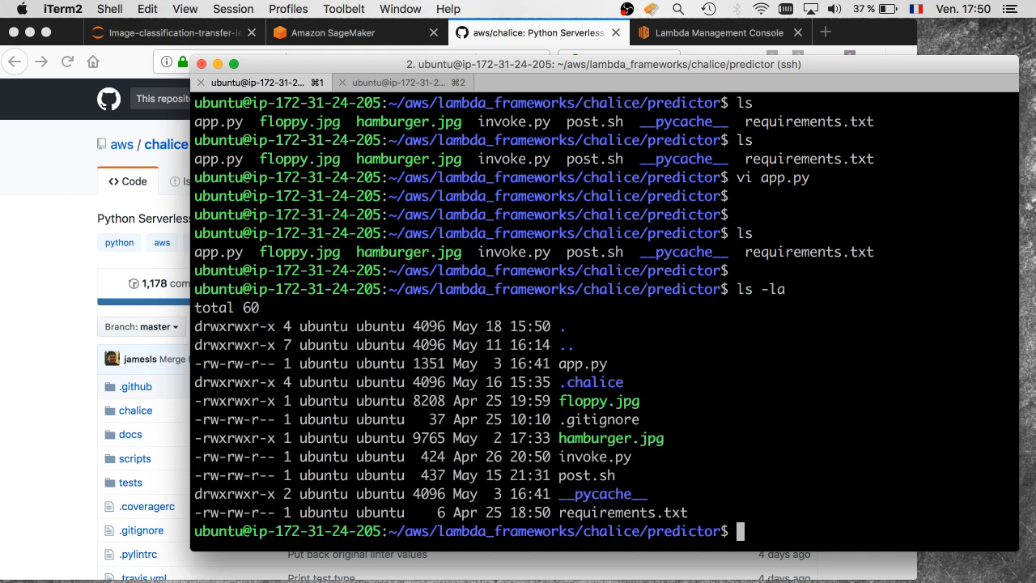
pyautogui.write('cd .chalice/')
pyautogui.write('ls')
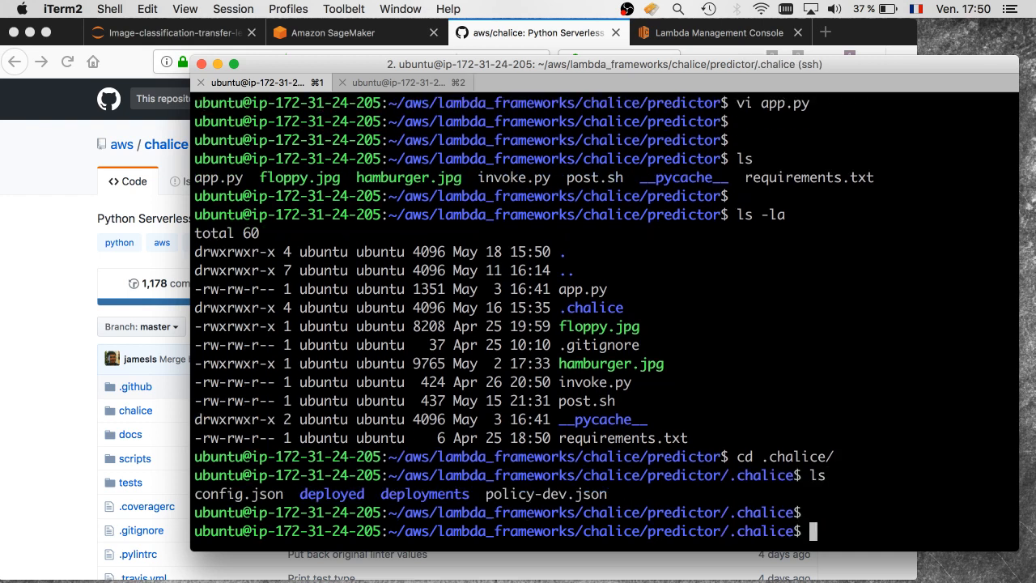
# - Page through config.json and policy-dev.json with more, then cd back up to predictor
pyautogui.write('more config.json')
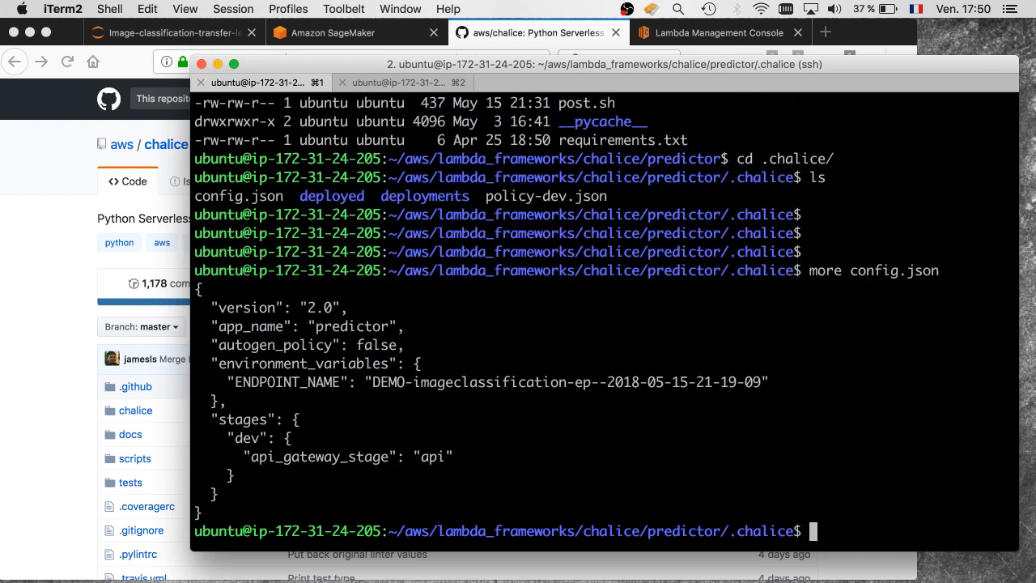
pyautogui.moveTo(725, 289)
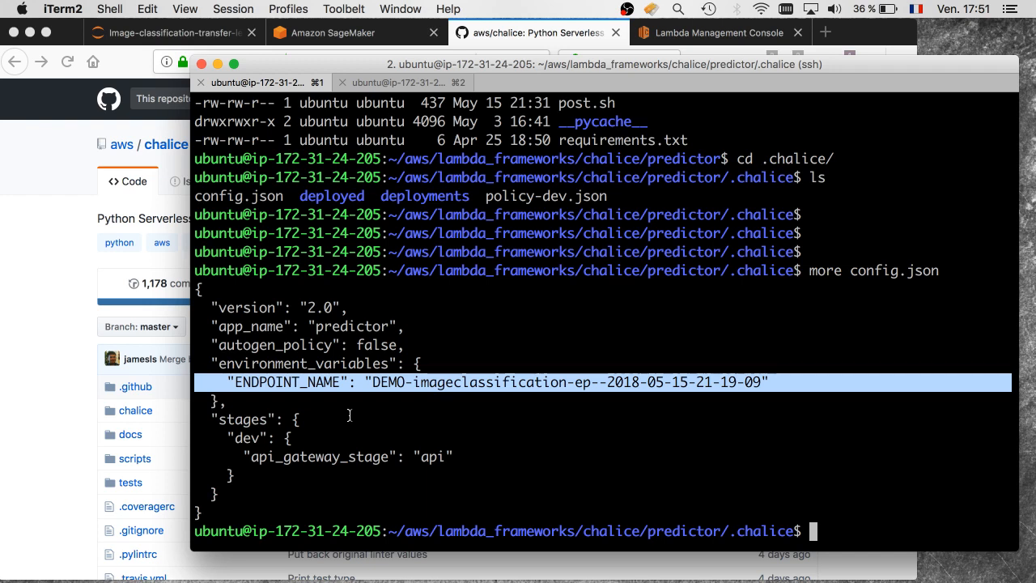
pyautogui.write('more')
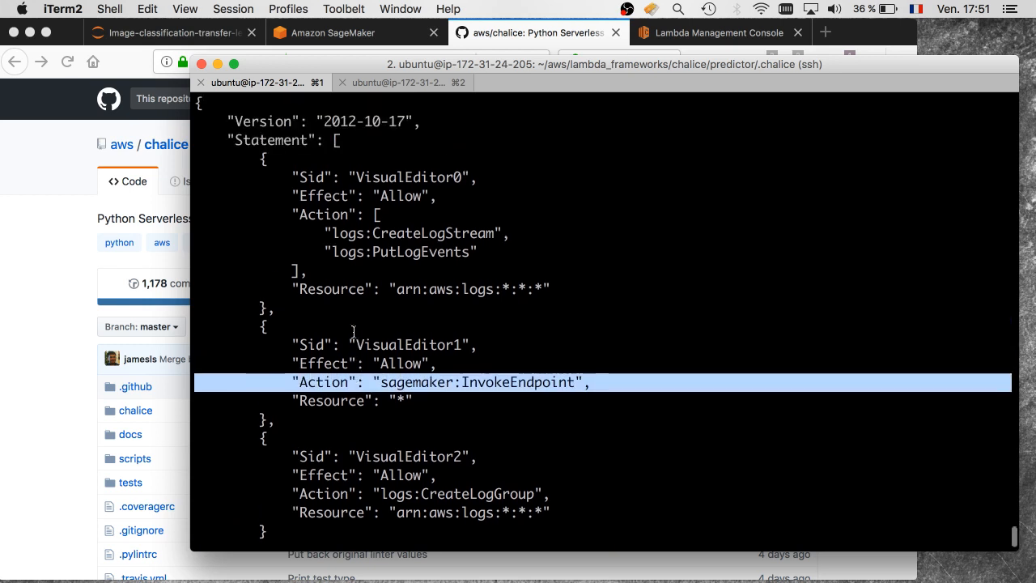
pyautogui.scroll(-3)
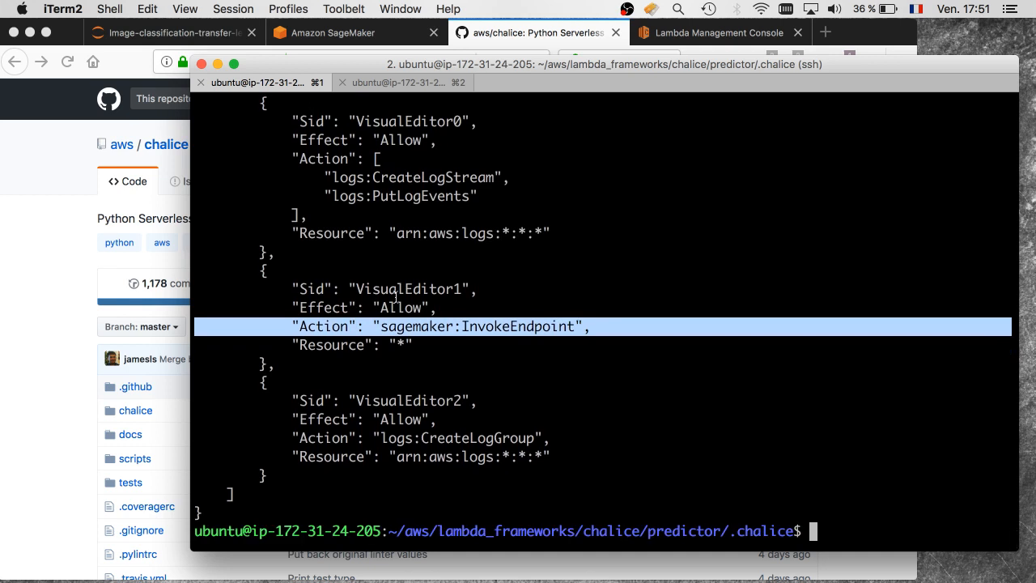
pyautogui.write('cd .')
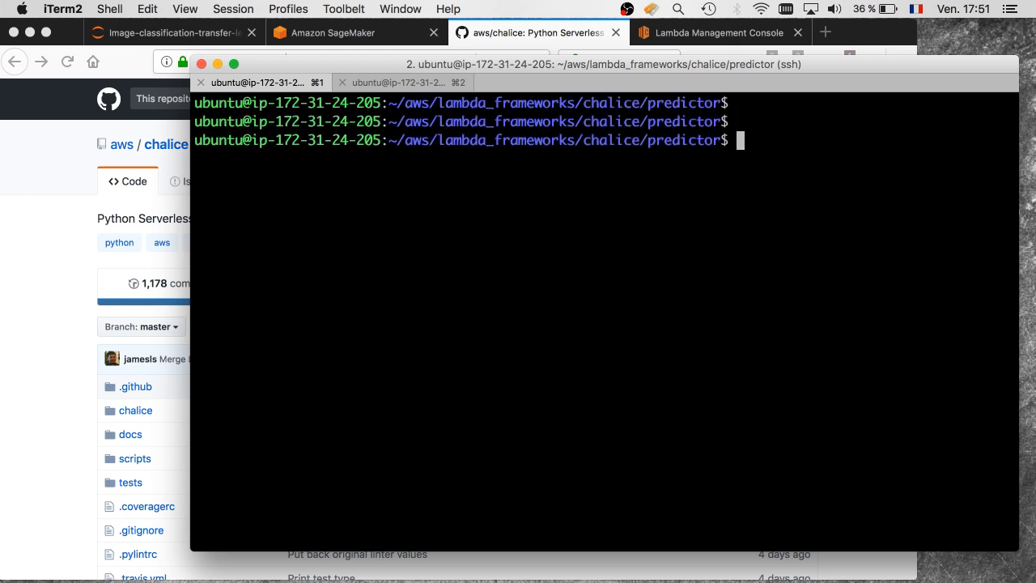
# - Run chalice deploy to create predictor-dev, then print its REST API URL with chalice url
pyautogui.write('chalice deploy')
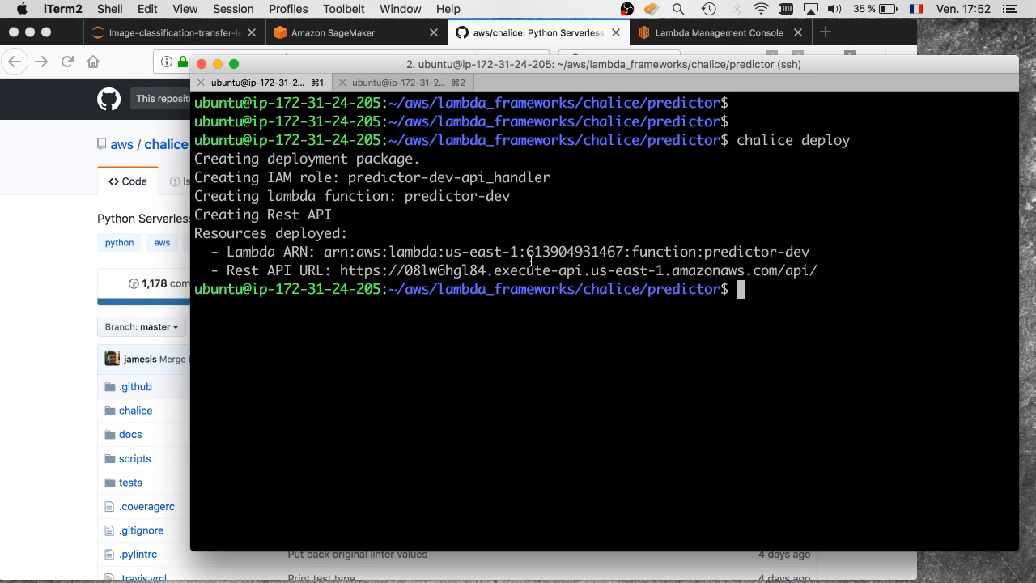
pyautogui.press('enter')
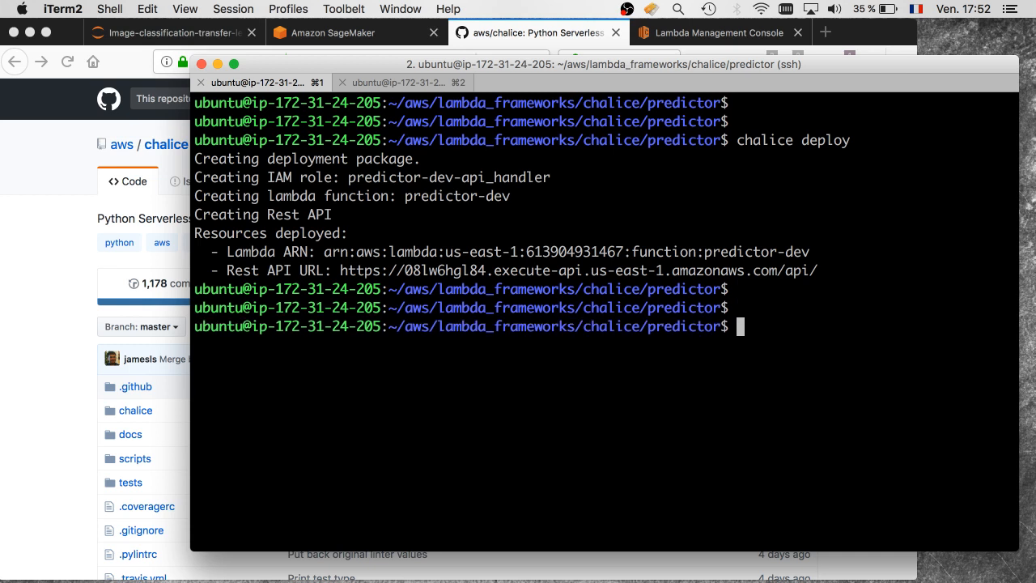
pyautogui.moveTo(530, 252)
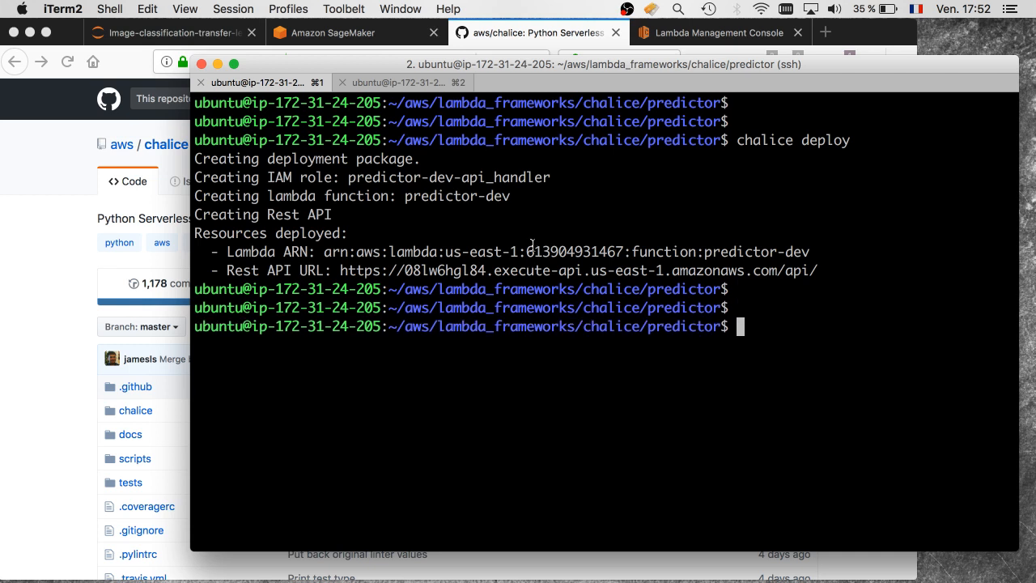
pyautogui.write('chalice u')
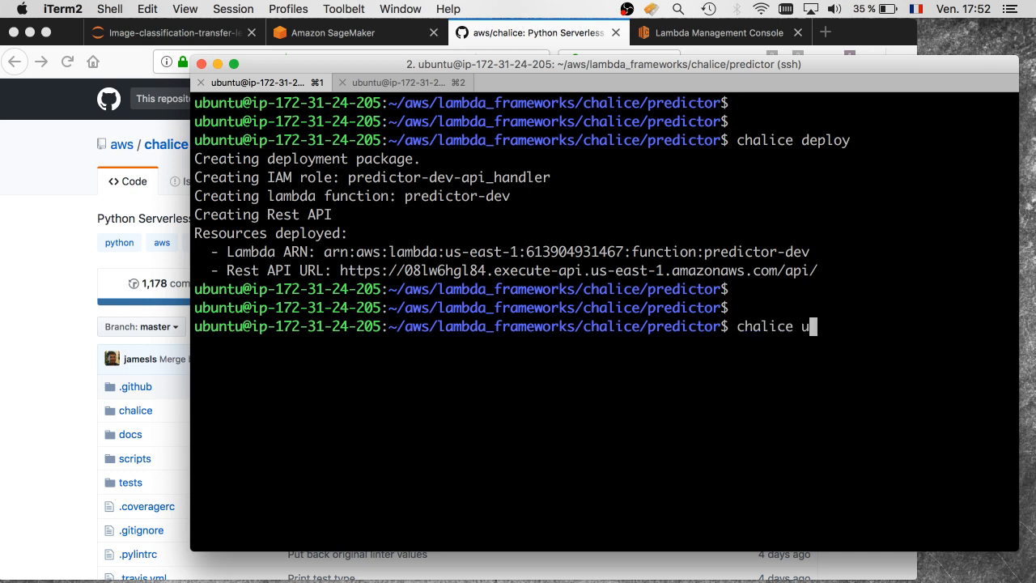
pyautogui.press('Return')
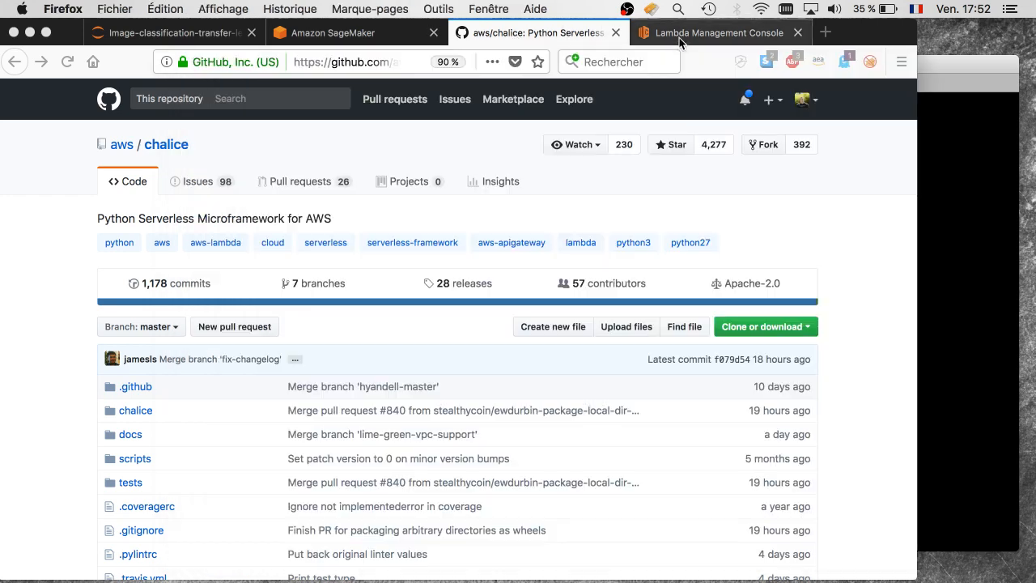
# - Refresh the Lambda functions list so predictor-dev (Python 3.6) appears
pyautogui.click(716, 32)
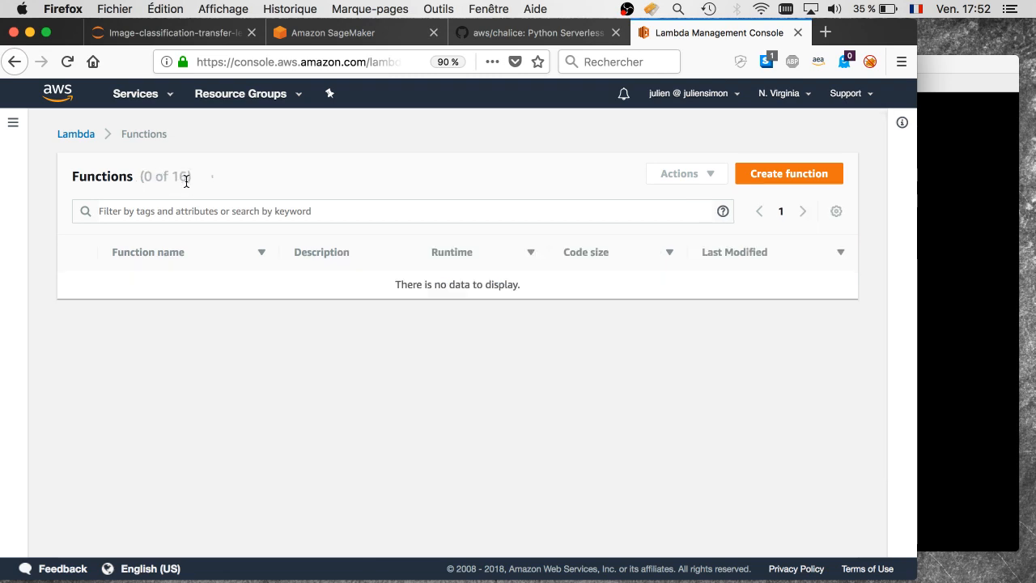
pyautogui.click(183, 177)
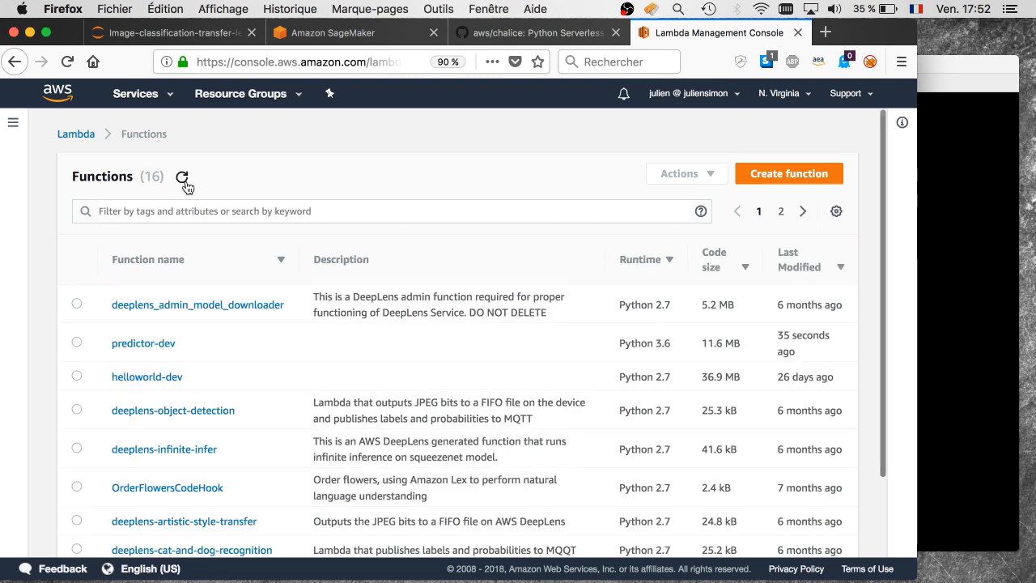
pyautogui.moveTo(143, 343)
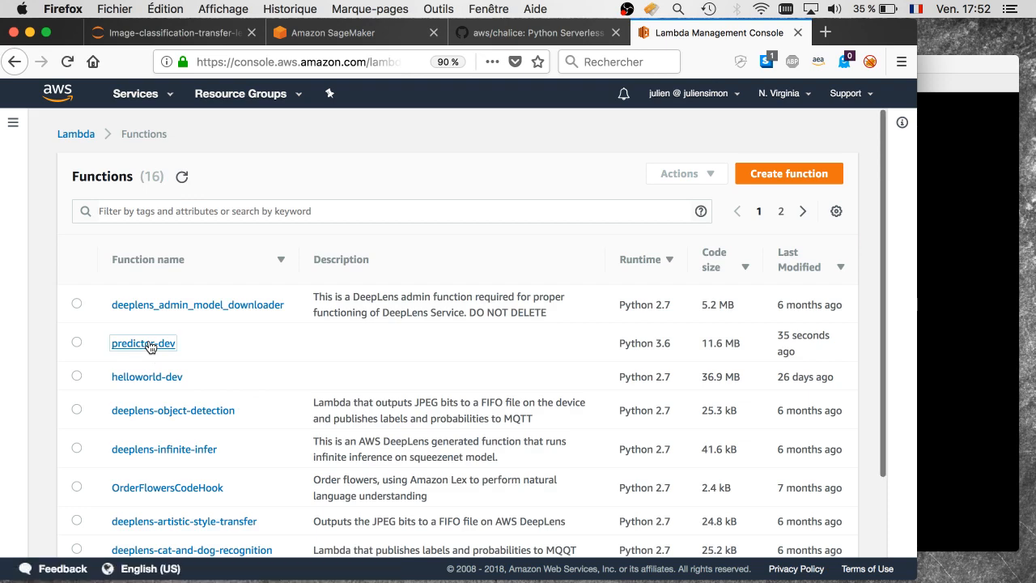
# - Inspect predictor-dev's API Gateway trigger, SageMaker access and app.app handler
pyautogui.click(143, 343)
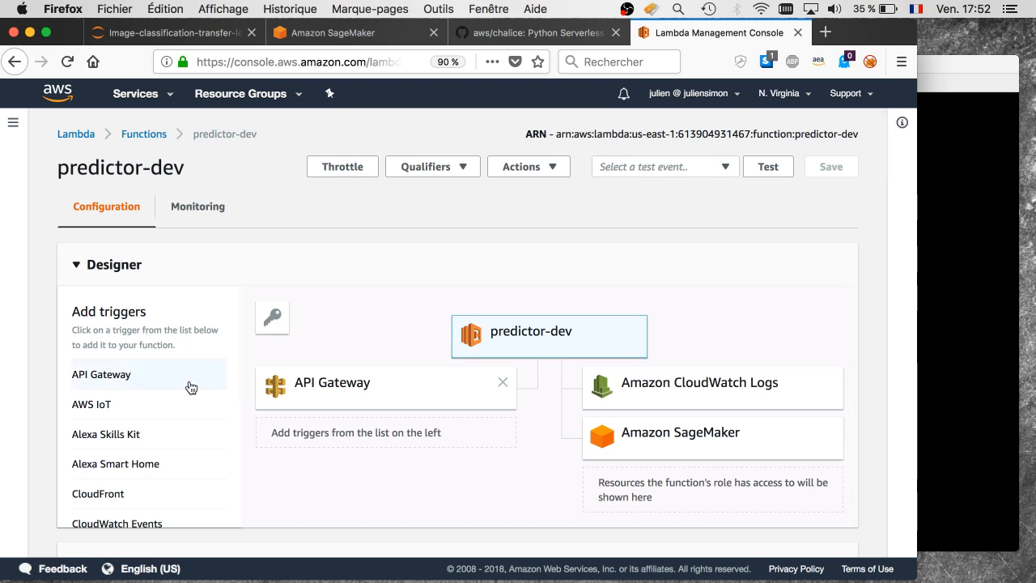
pyautogui.moveTo(340, 464)
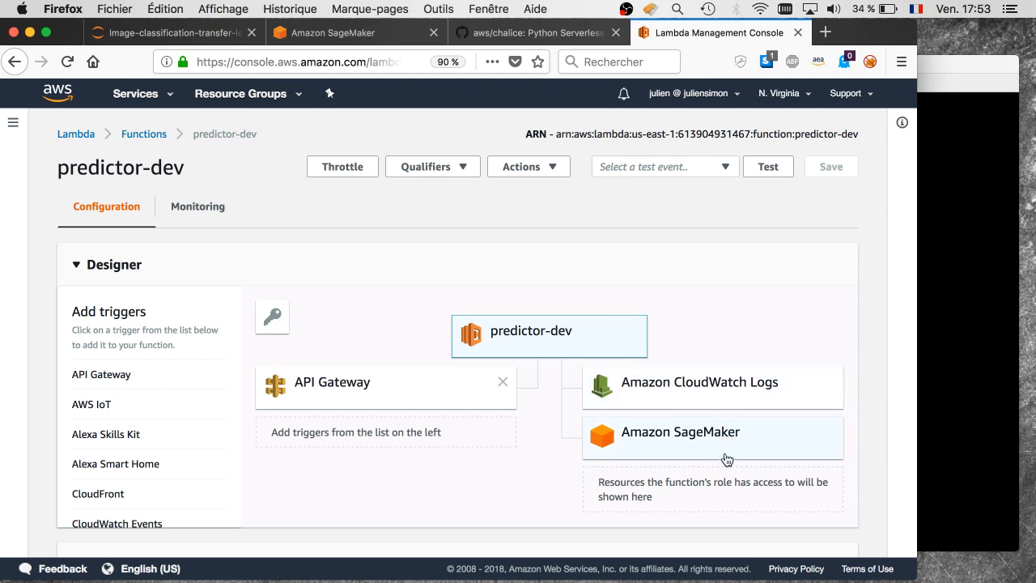
pyautogui.moveTo(725, 462)
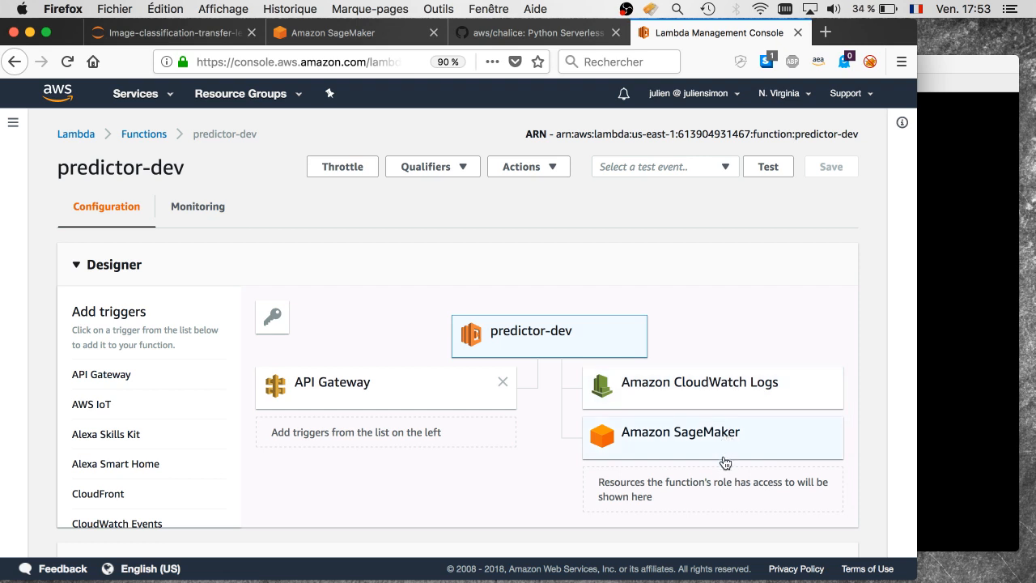
pyautogui.scroll(-3)
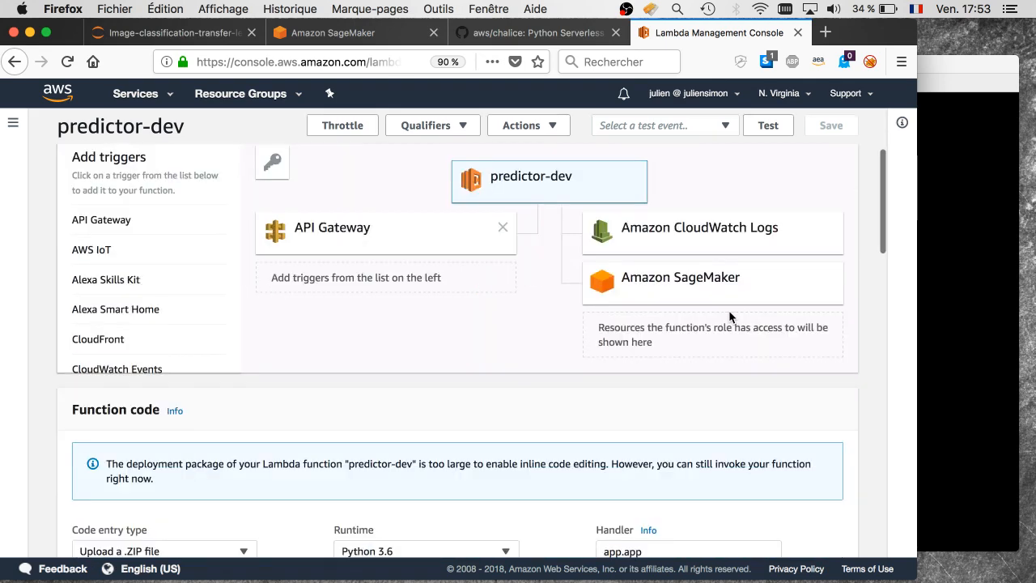
pyautogui.scroll(-3)
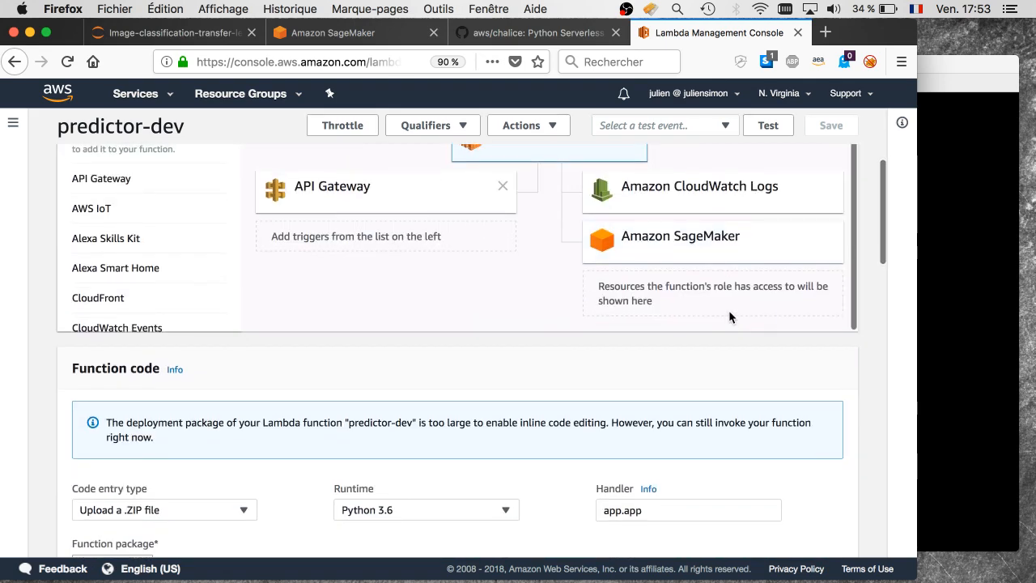
pyautogui.scroll(-3)
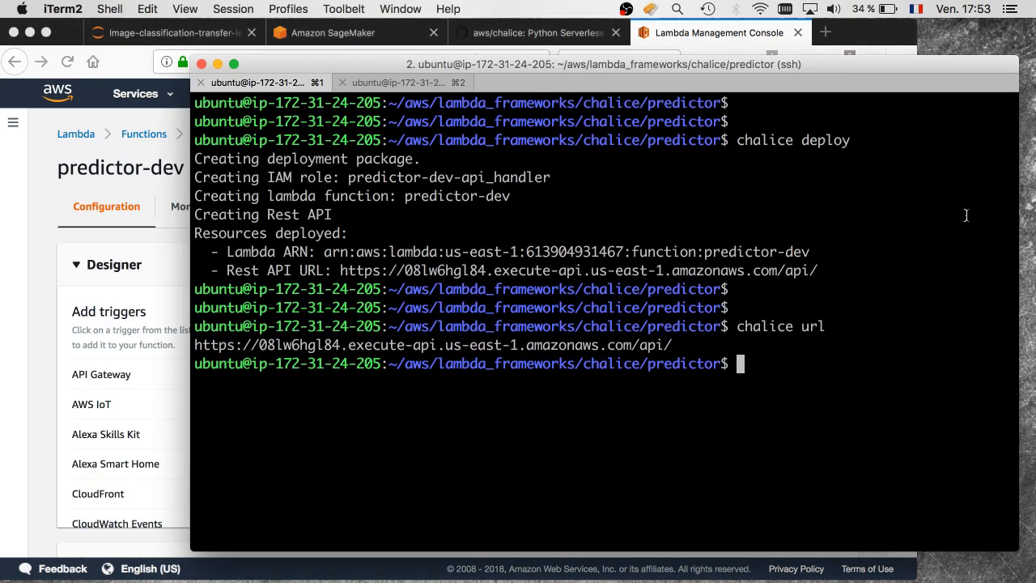
# - List the predictor folder's files and open post.sh in vi for editing
pyautogui.write('ls')
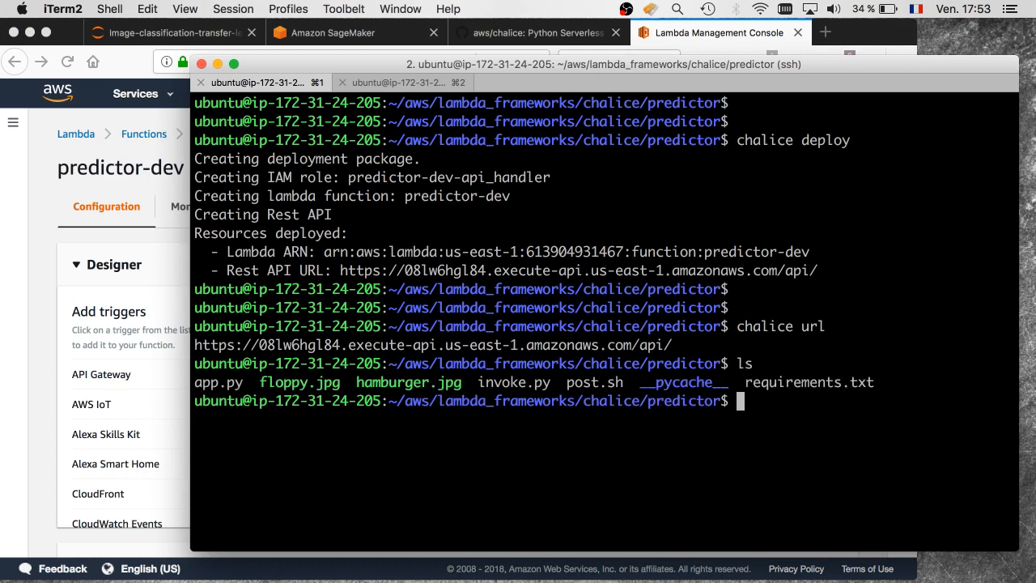
pyautogui.write('vi post.sh')
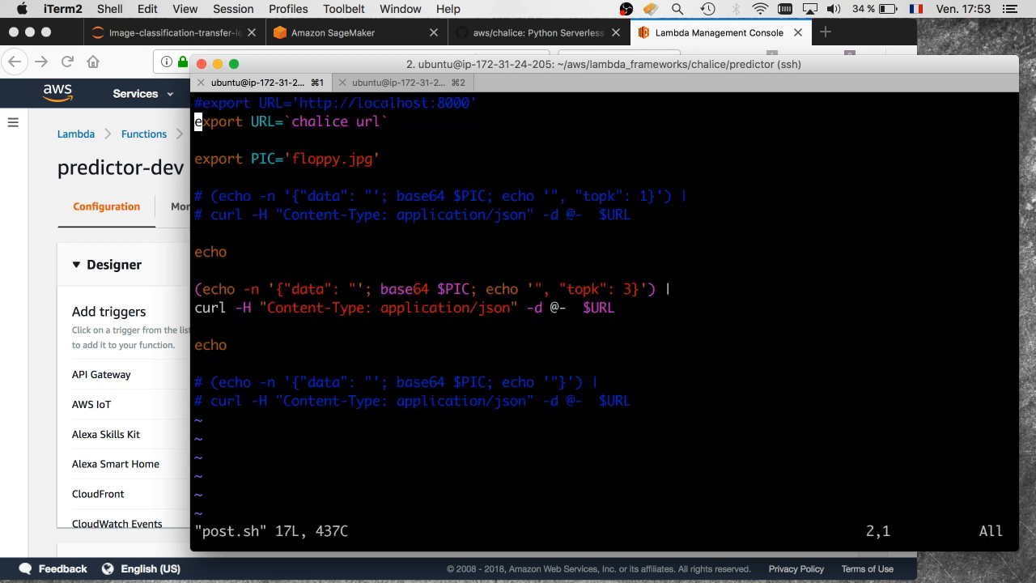
pyautogui.press('Up')
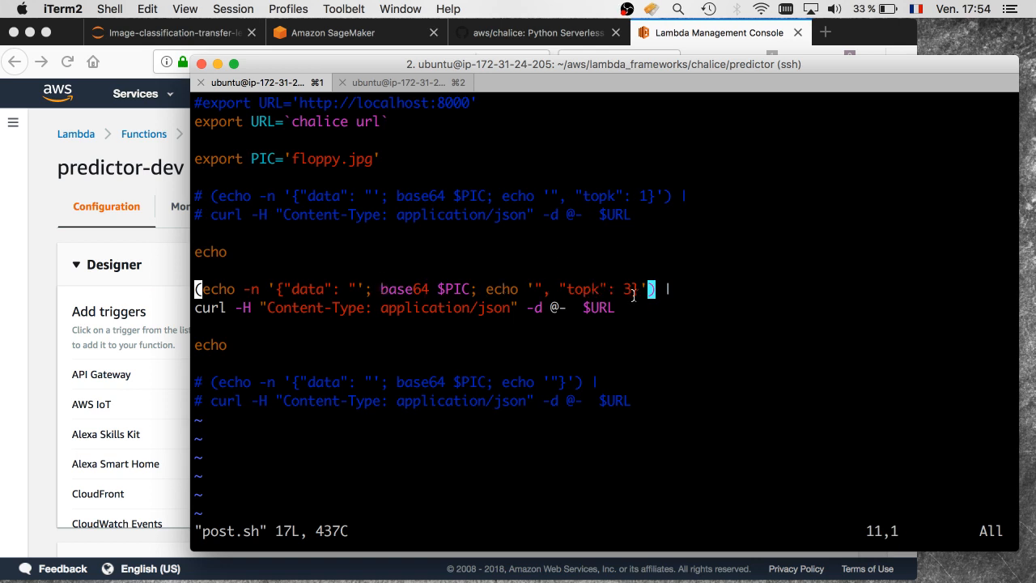
pyautogui.moveTo(686, 294)
pyautogui.write('sh post.sh')
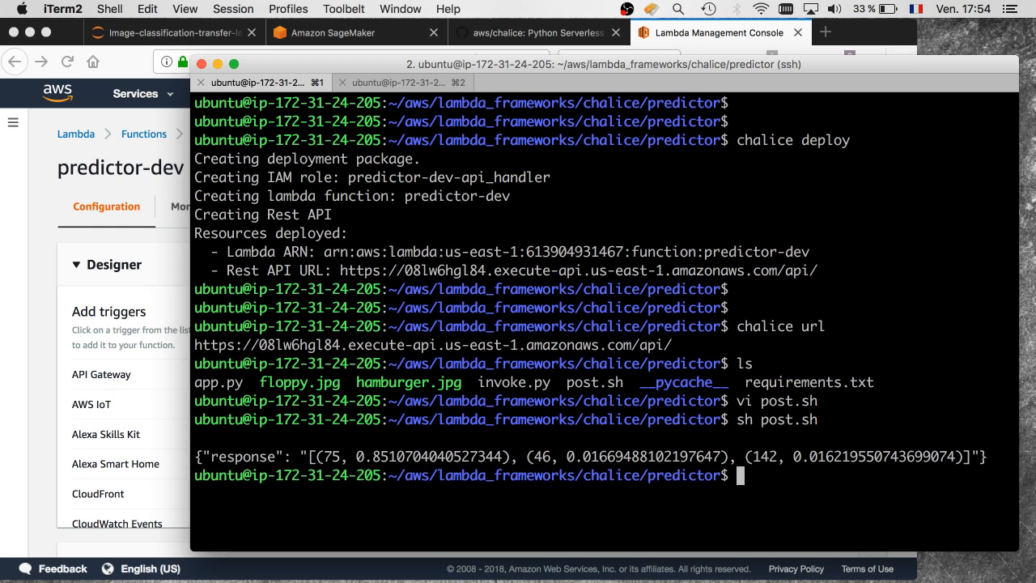
# - Move up from the predictor folder to the chalice parent folder with cd
pyautogui.write('cd ..')
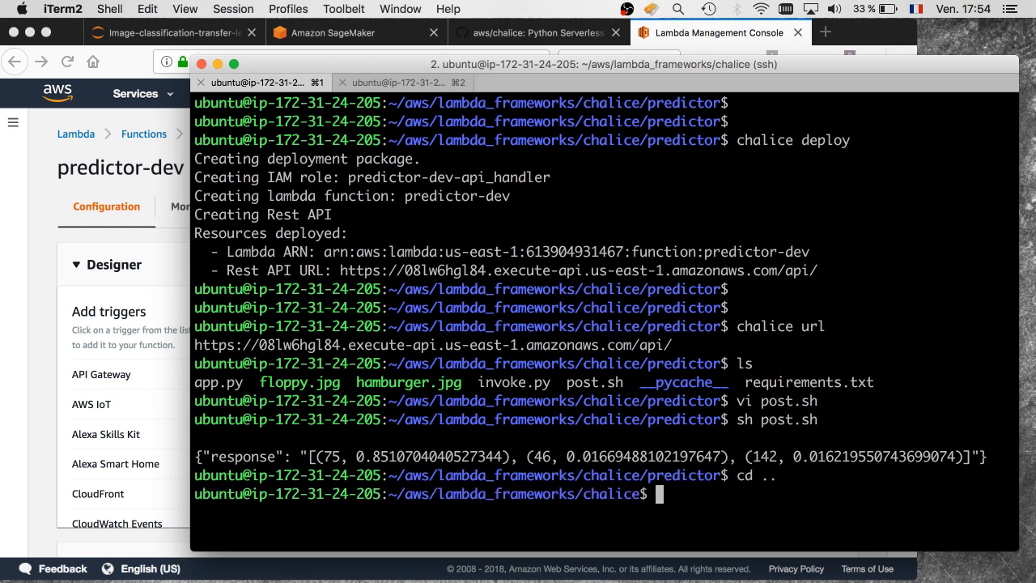
# - List caltech256/256_ObjectCategories, mark 075.floppy-disk as class 75, then cd back toward home
pyautogui.write('cd')
pyautogui.write('ls')
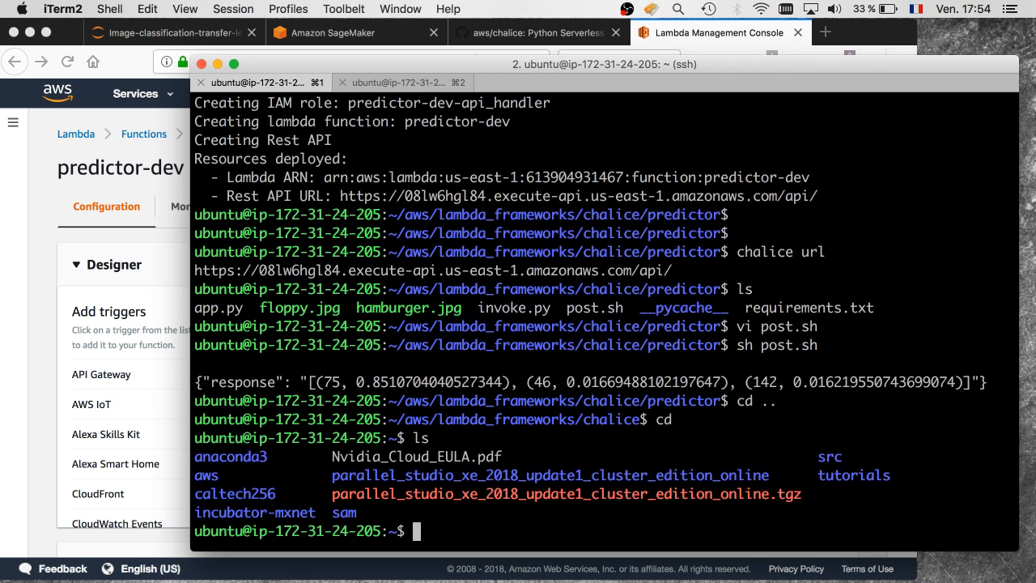
pyautogui.write('cd caltech256/')
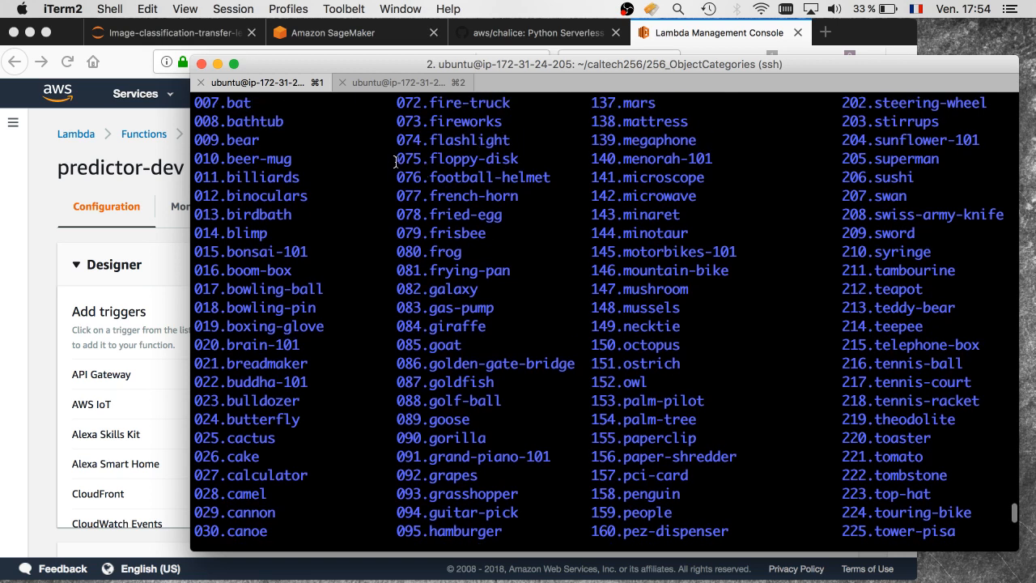
pyautogui.doubleClick(456, 158)
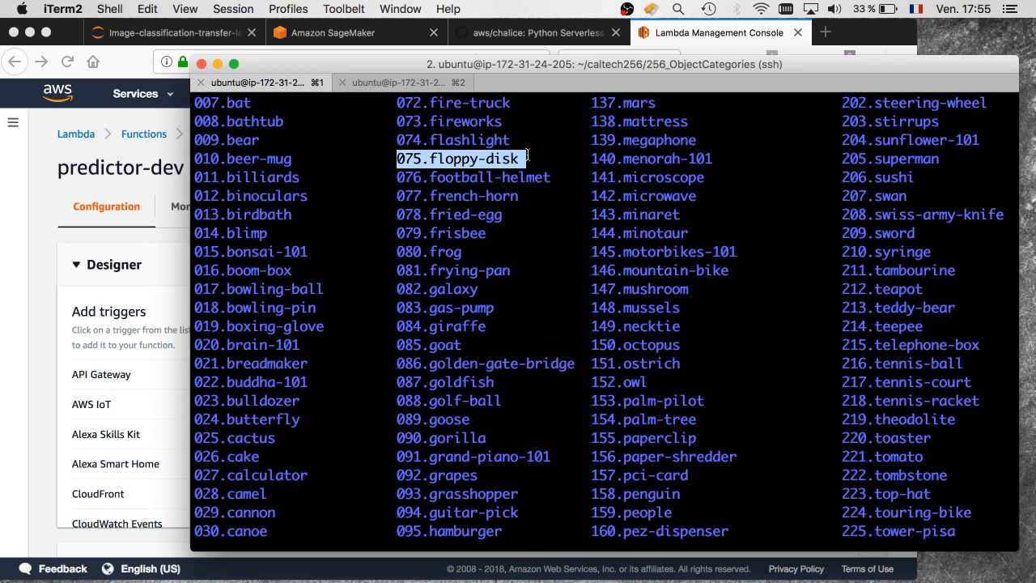
pyautogui.moveTo(523, 158)
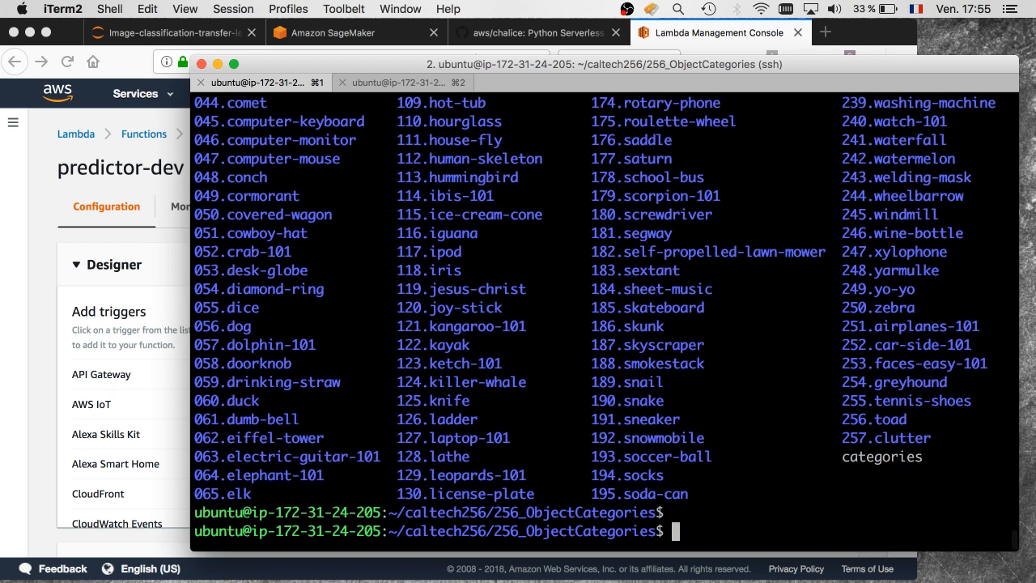
pyautogui.write('cd -')
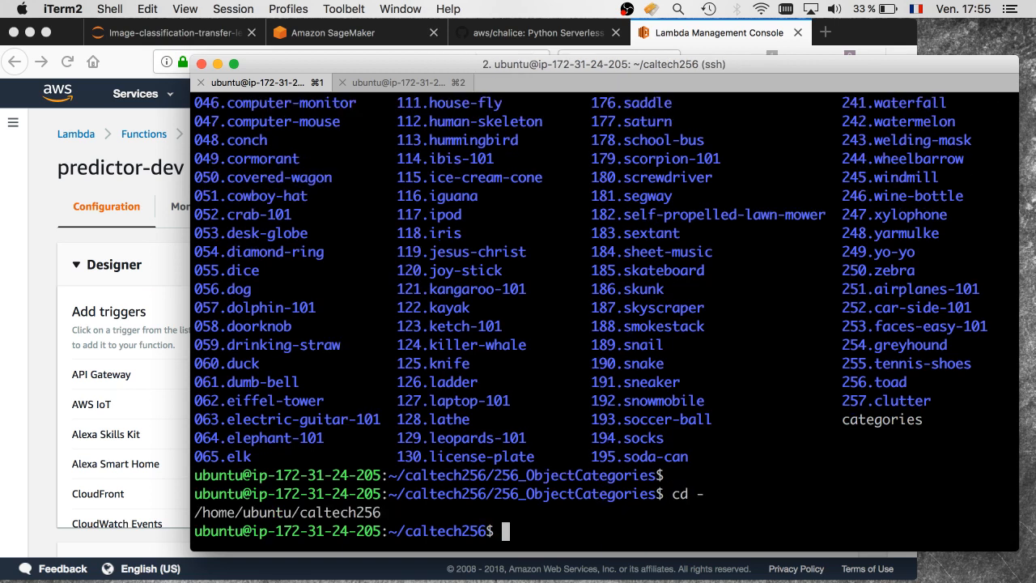
pyautogui.write('cd ..')
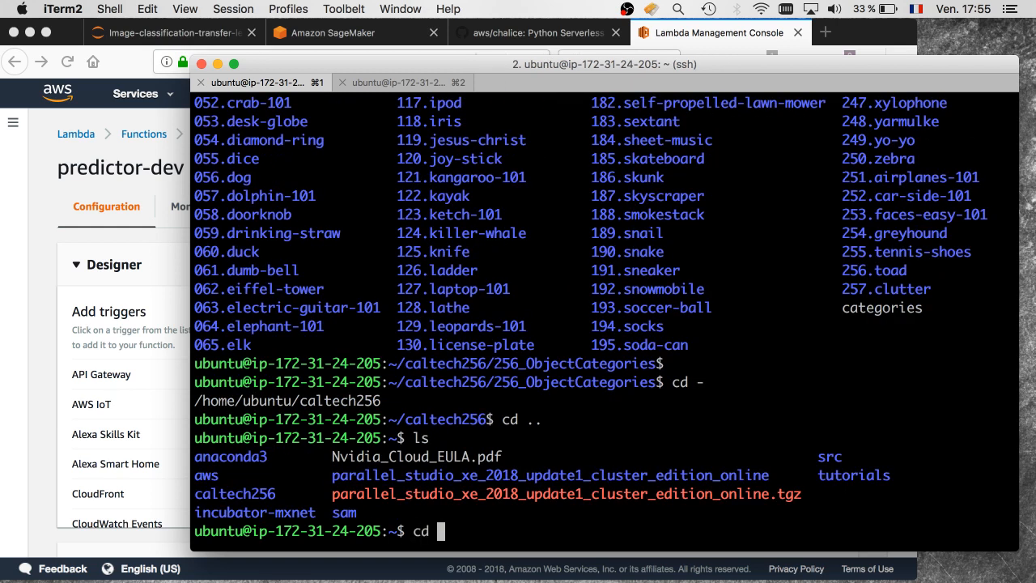
# - Enter the aws/lambda_frameworks/chalice/predictor/ project folder
pyautogui.write('aws/s')
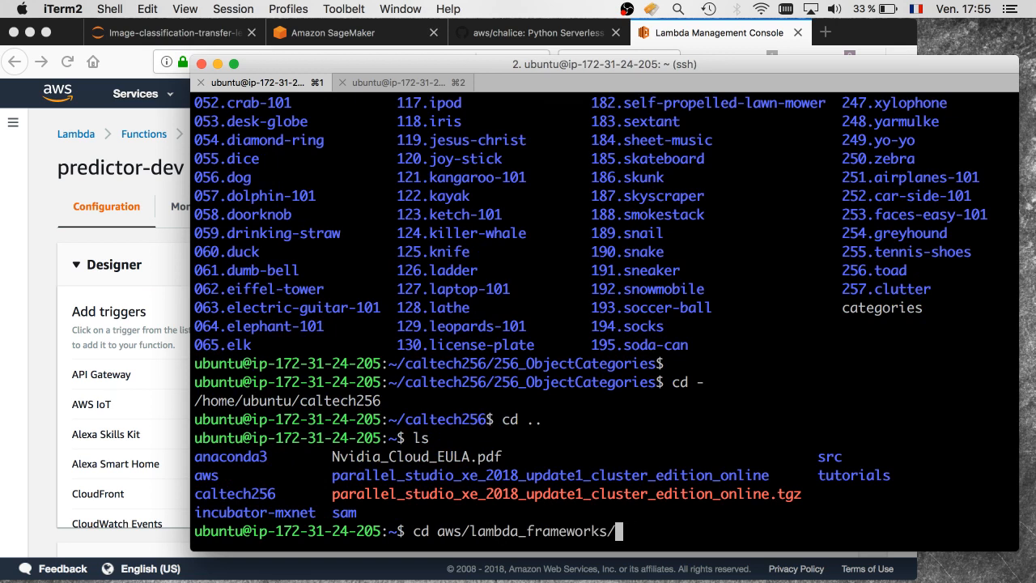
pyautogui.write('chalice/predictor/')
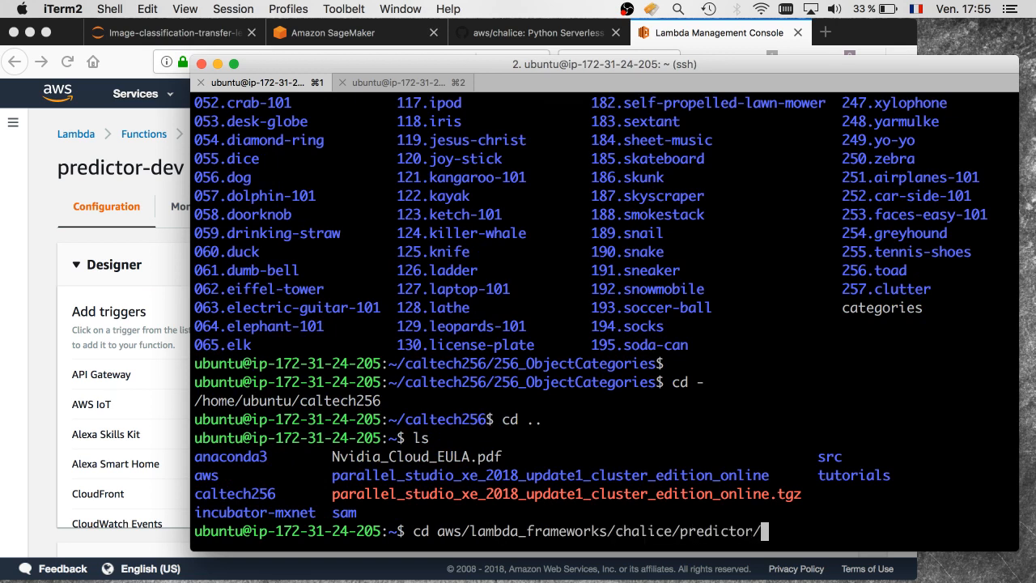
pyautogui.press('Return')
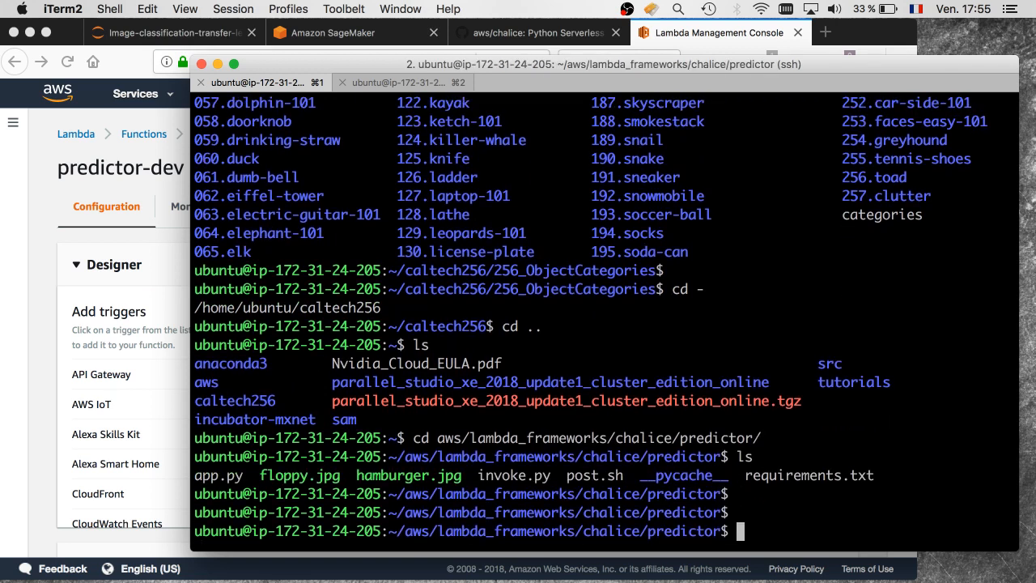
# - Edit post.sh in vi so PIC sends hamburger.jpg instead of floppy.jpg
pyautogui.write('vi post.sh')
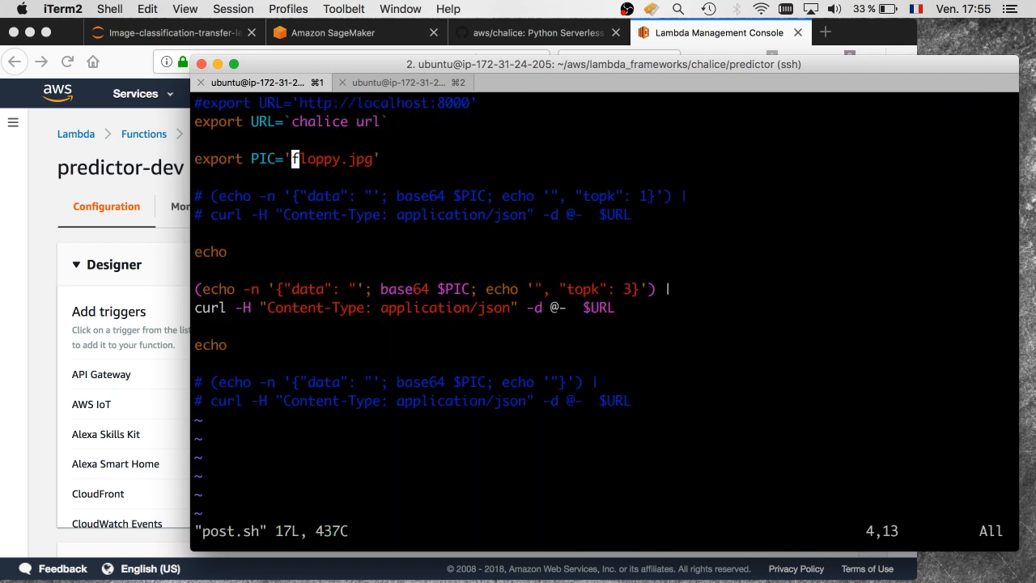
pyautogui.write('hambe')
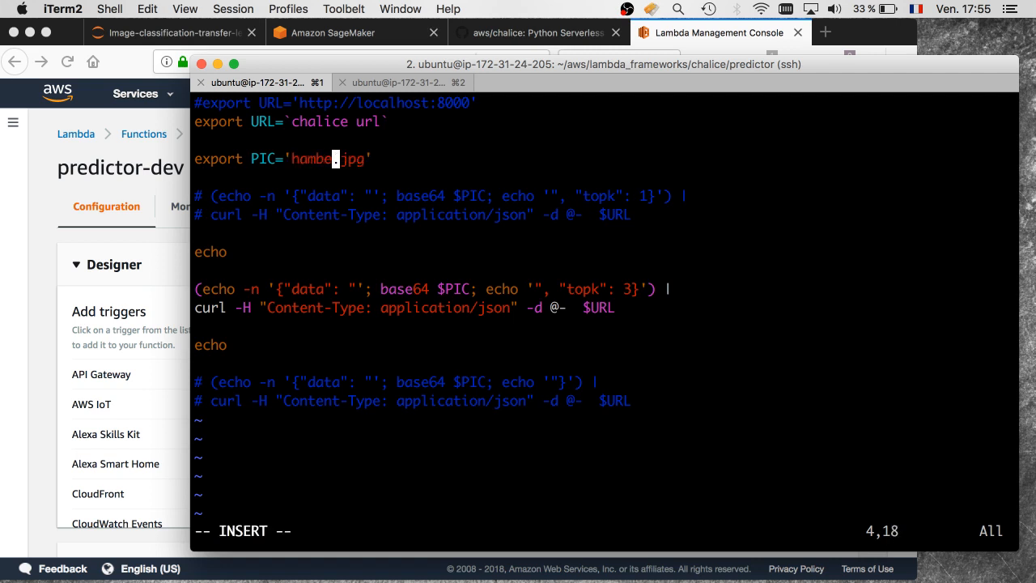
pyautogui.write('rger')
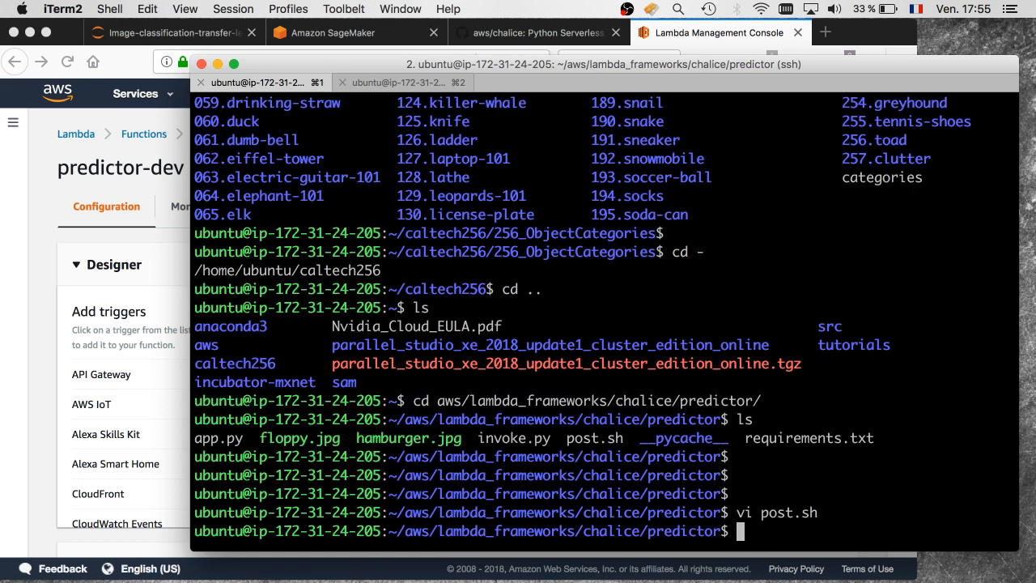
# - Run sh post.sh for hamburger.jpg and check class 95 (~0.93) against the category listing
pyautogui.write('sh post.sh')
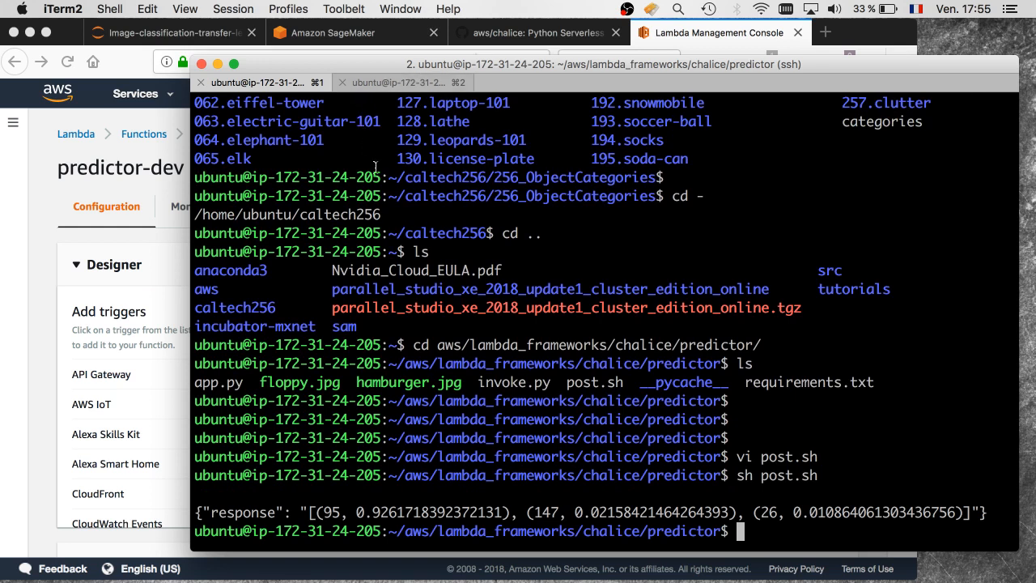
pyautogui.scroll(-3)
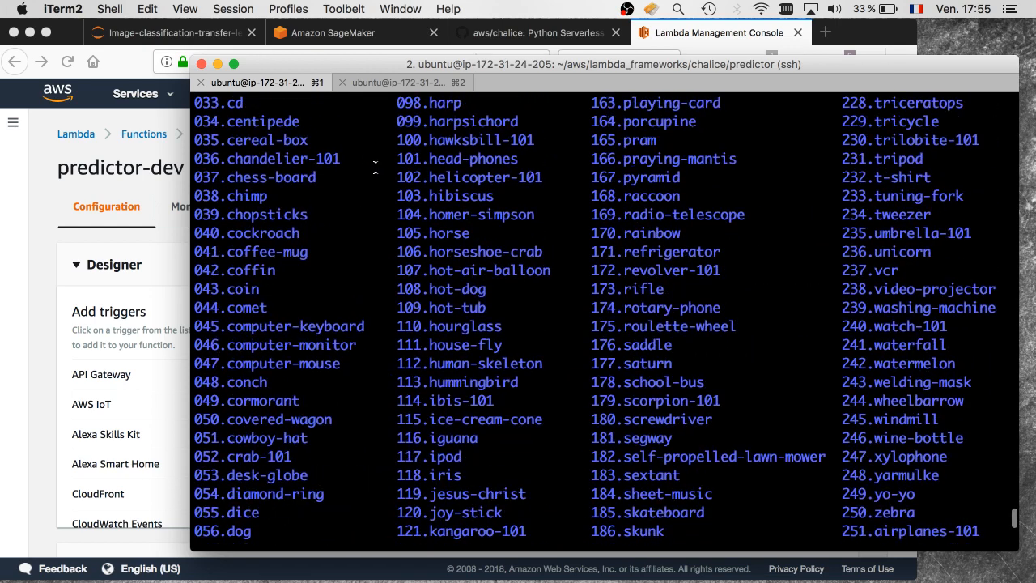
pyautogui.scroll(3)
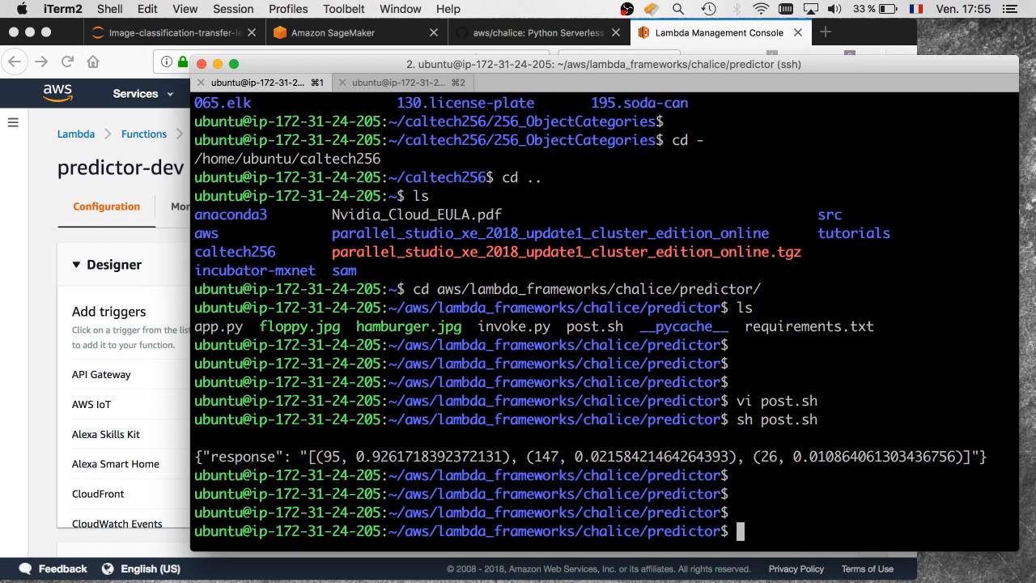
# - Review app.py in vi with line numbers enabled (:set nu)
pyautogui.write('vi app.py')
pyautogui.write(':set')
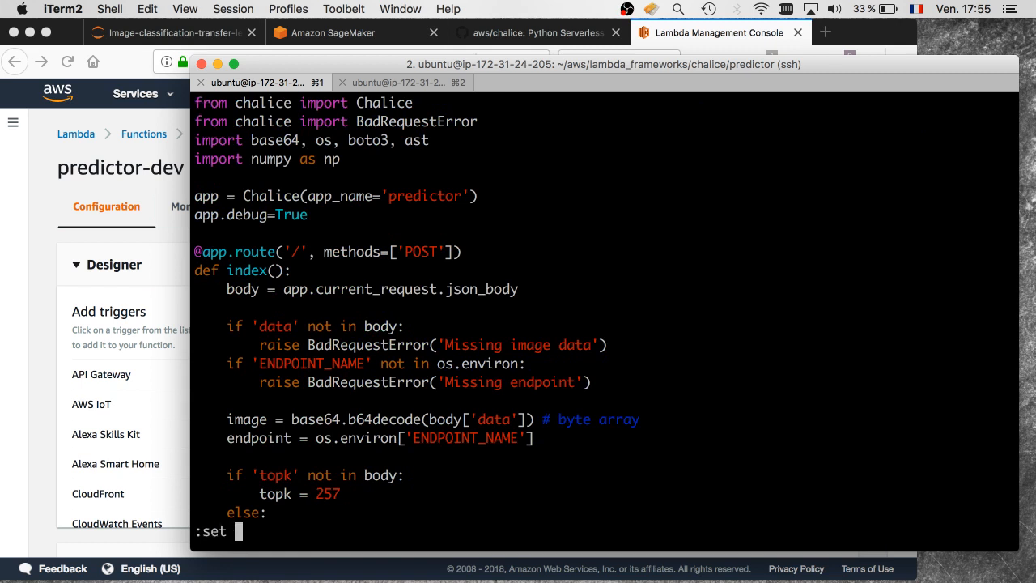
pyautogui.write('nu')
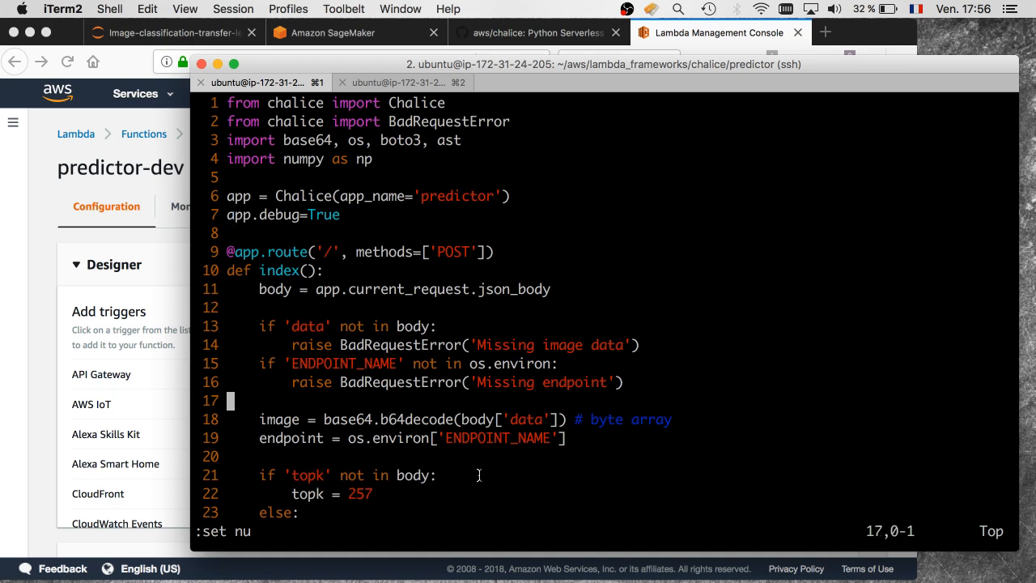
pyautogui.scroll(-3)
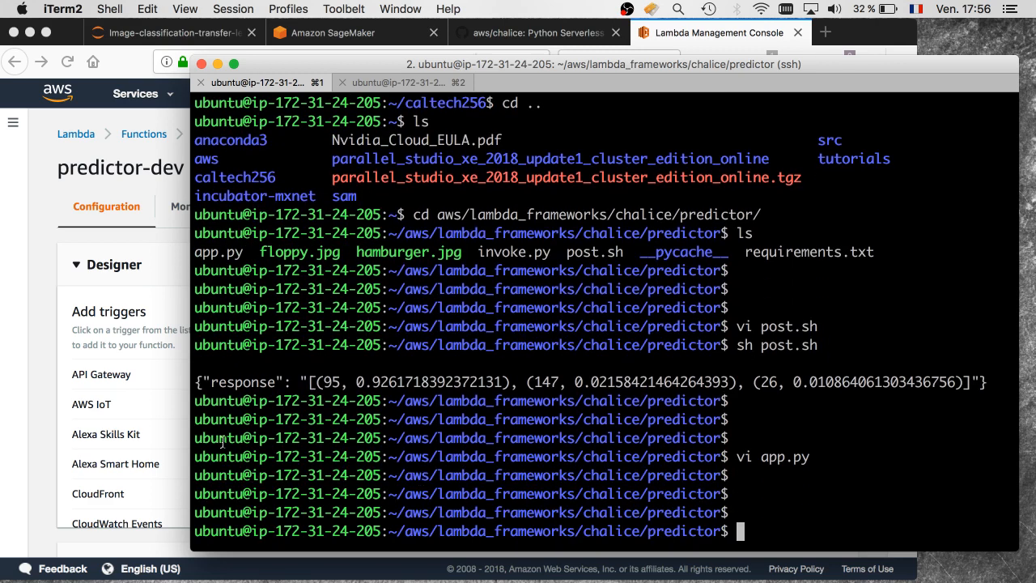
# - Begin typing the chalice delete command to remove the deployed API
pyautogui.write('chalice')
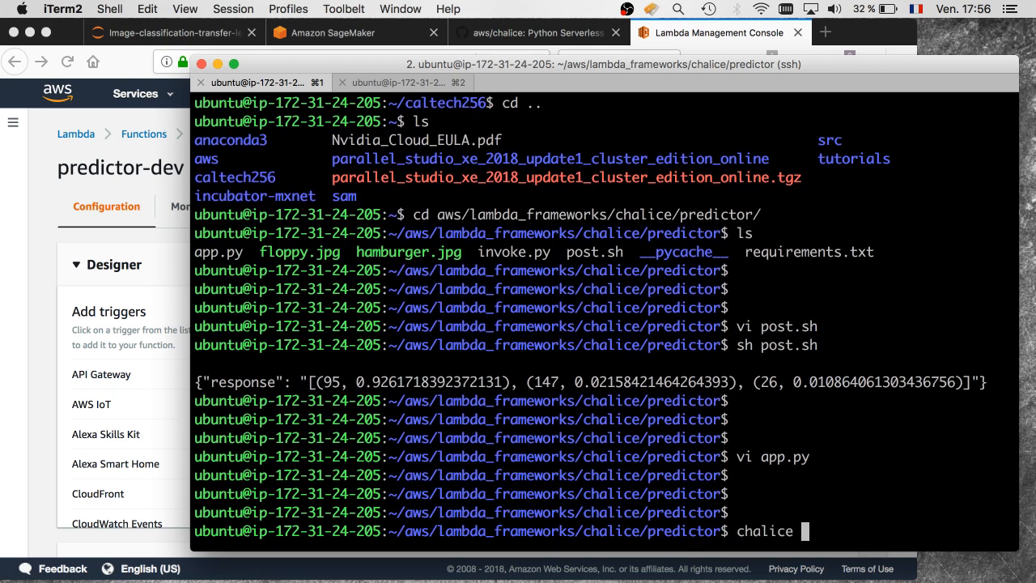
pyautogui.write('del')
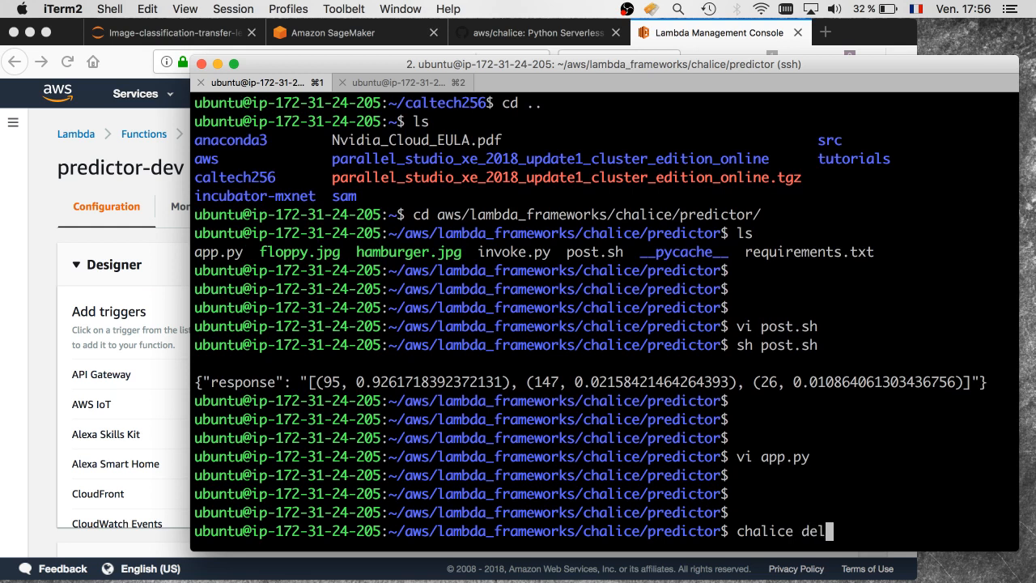